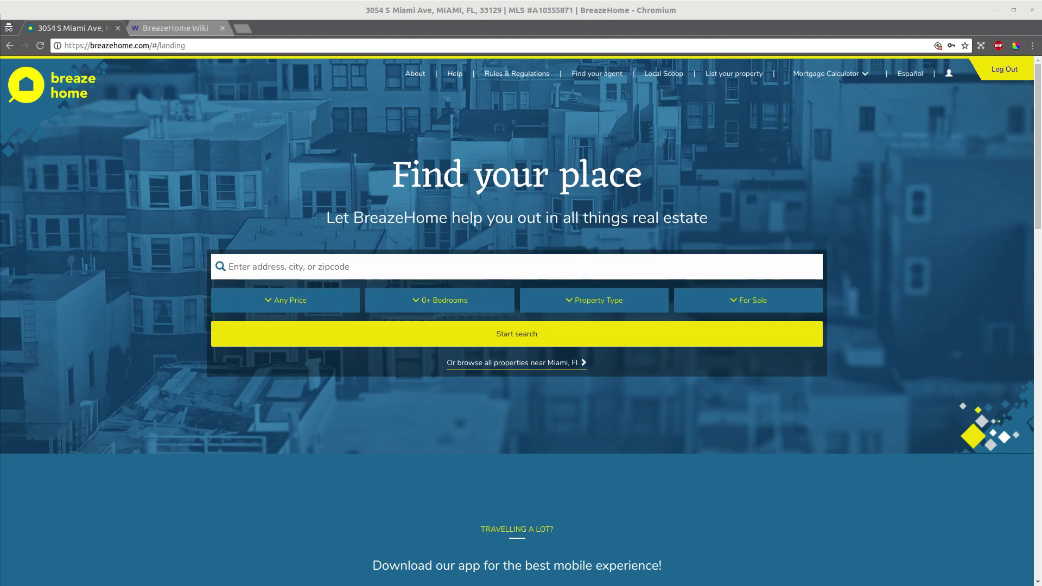
pyautogui.moveTo(584, 435)
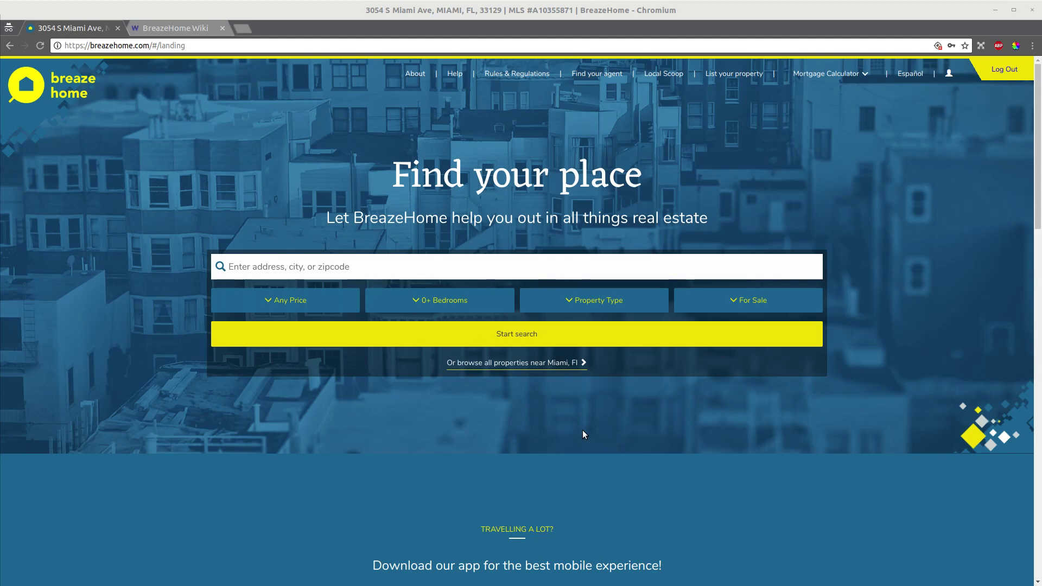
pyautogui.moveTo(693, 325)
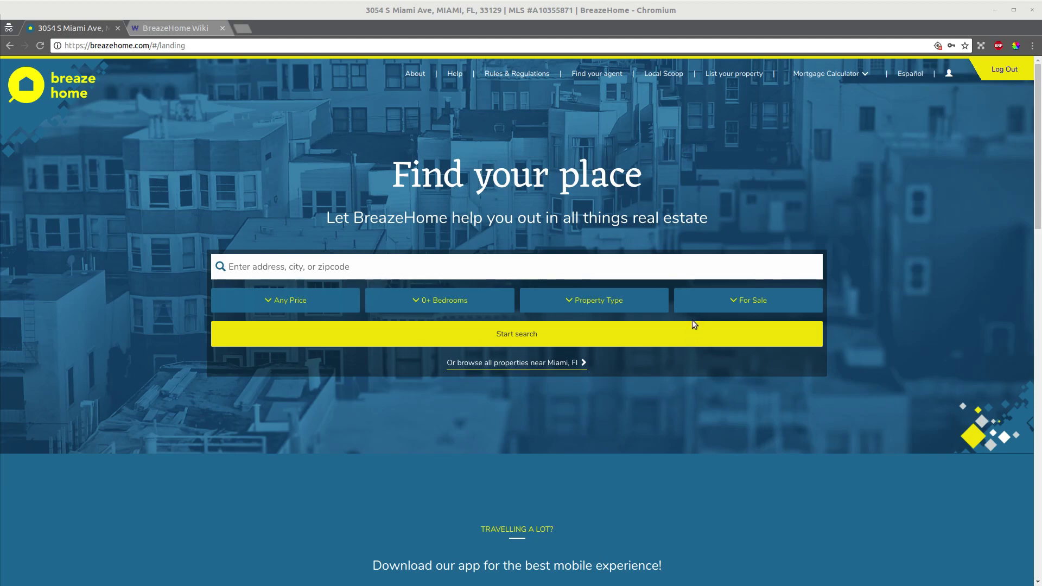
pyautogui.moveTo(963, 85)
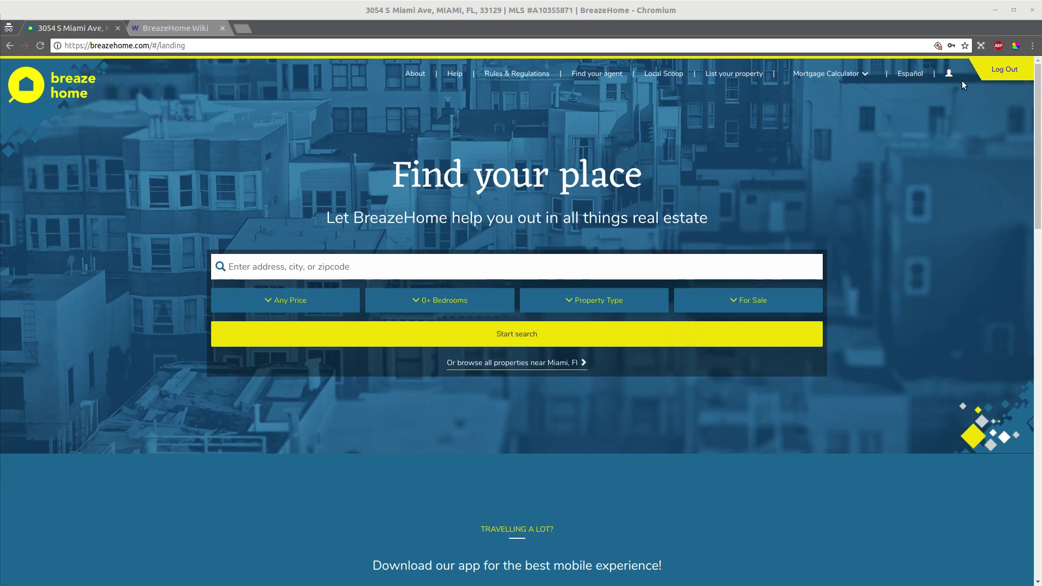
pyautogui.moveTo(949, 74)
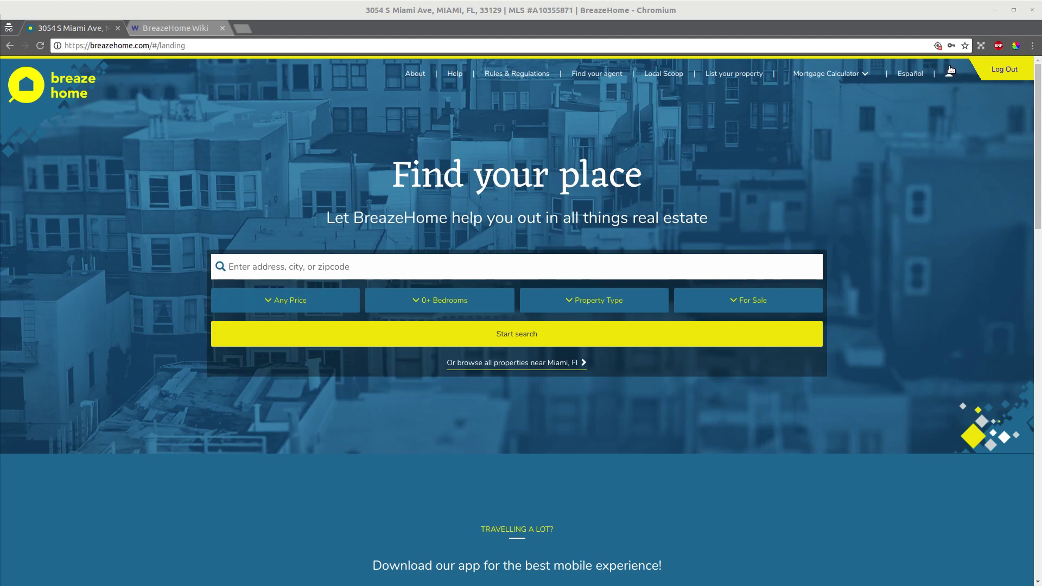
pyautogui.moveTo(943, 83)
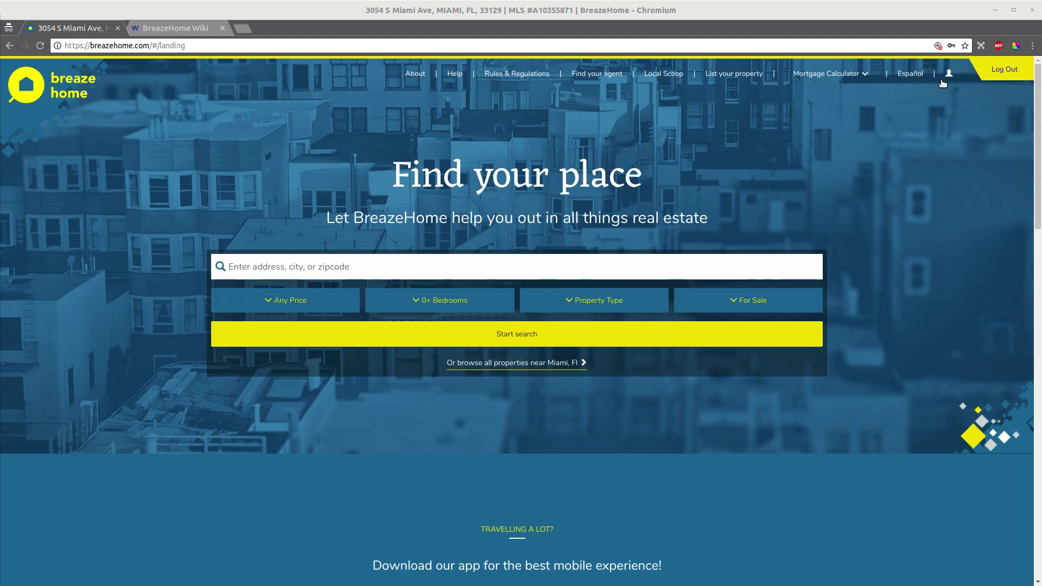
pyautogui.moveTo(885, 106)
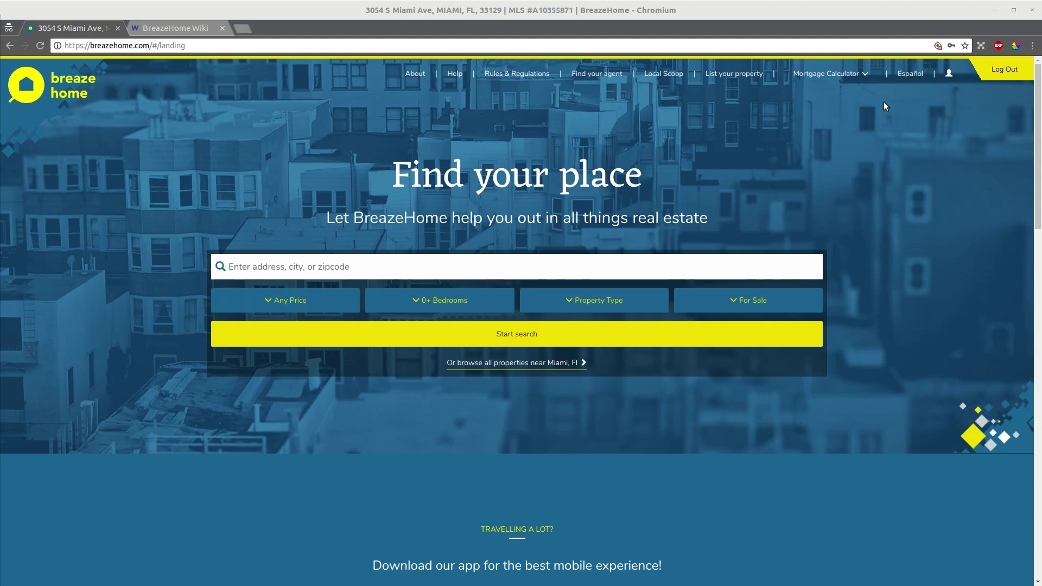
pyautogui.moveTo(943, 93)
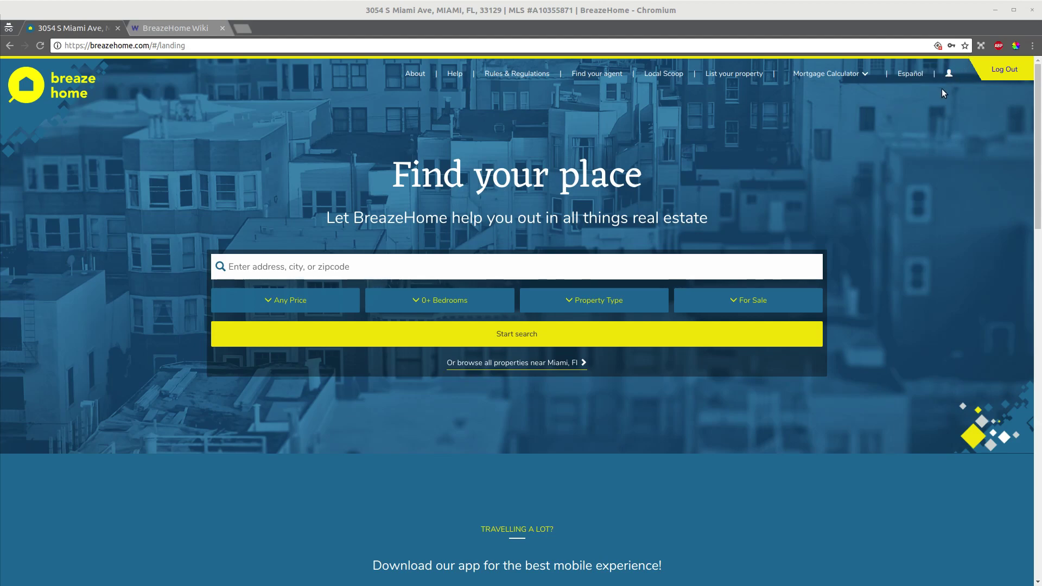
pyautogui.moveTo(939, 91)
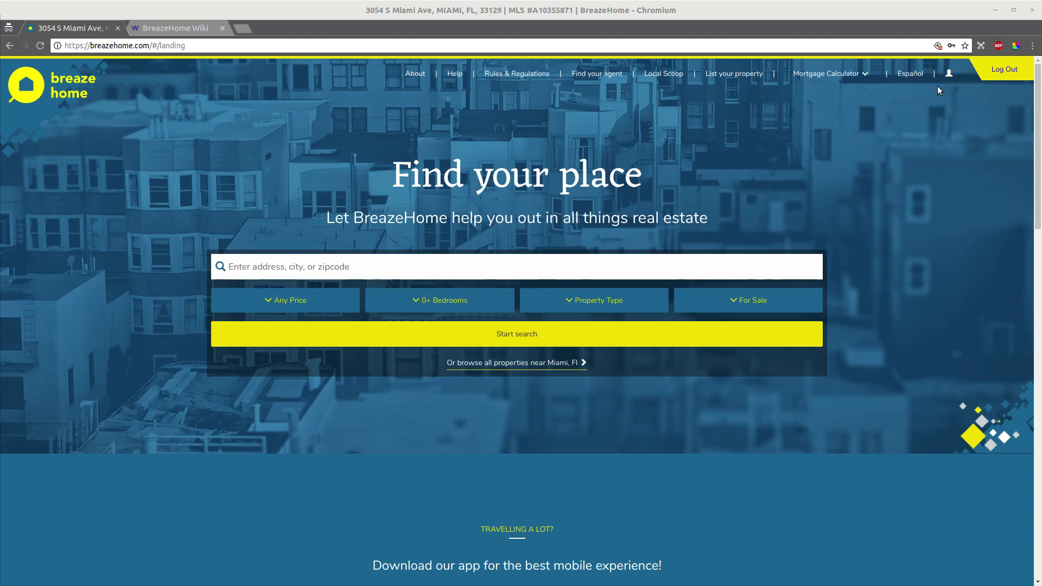
pyautogui.moveTo(636, 352)
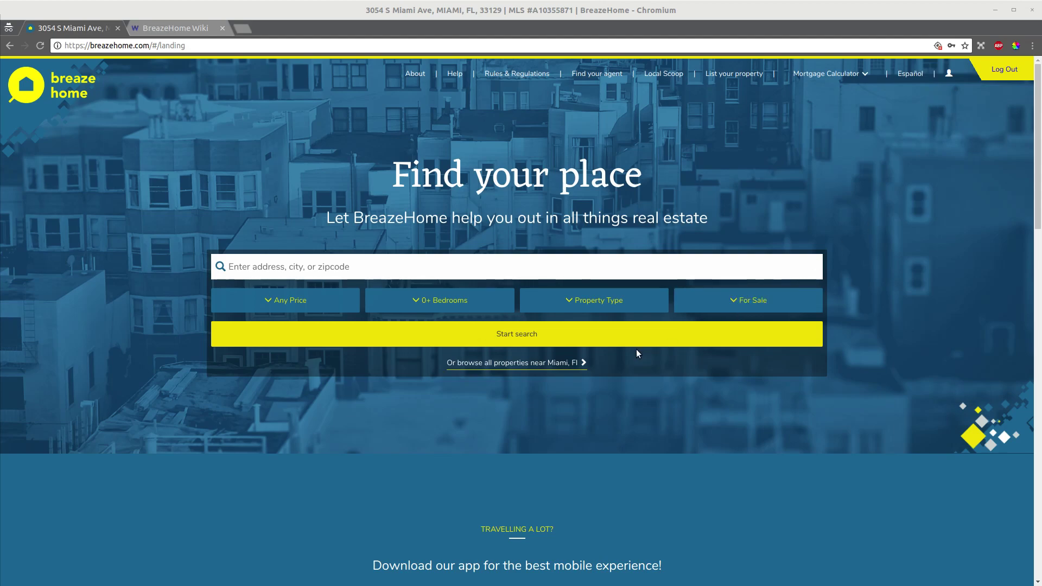
pyautogui.moveTo(577, 373)
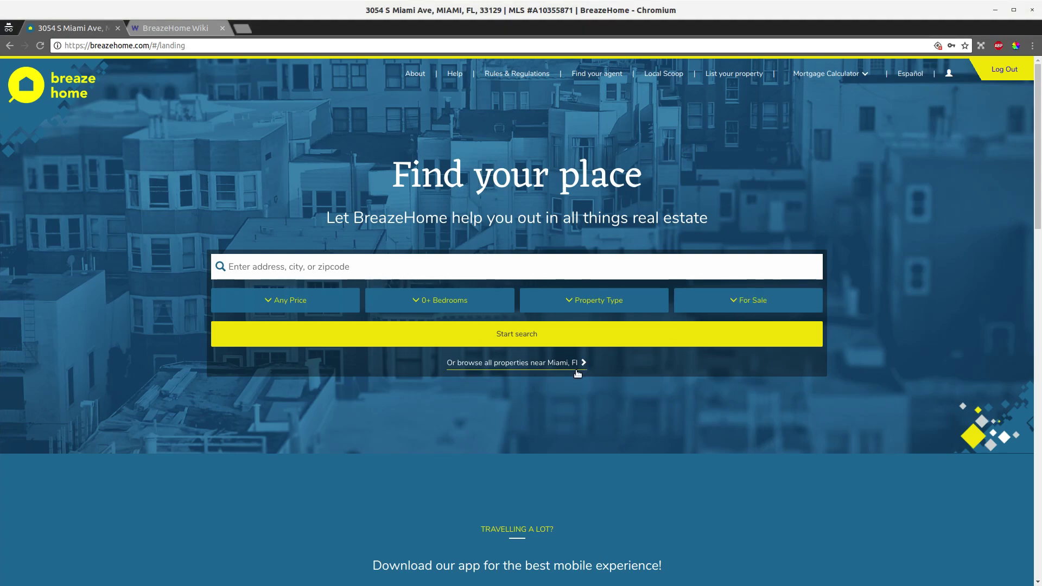
pyautogui.moveTo(324, 296)
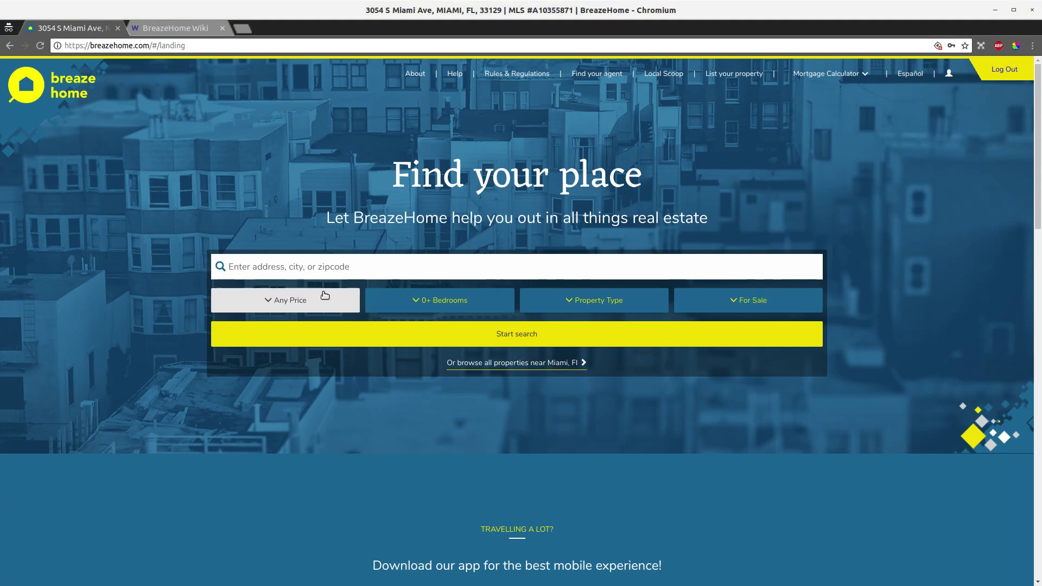
pyautogui.moveTo(274, 263)
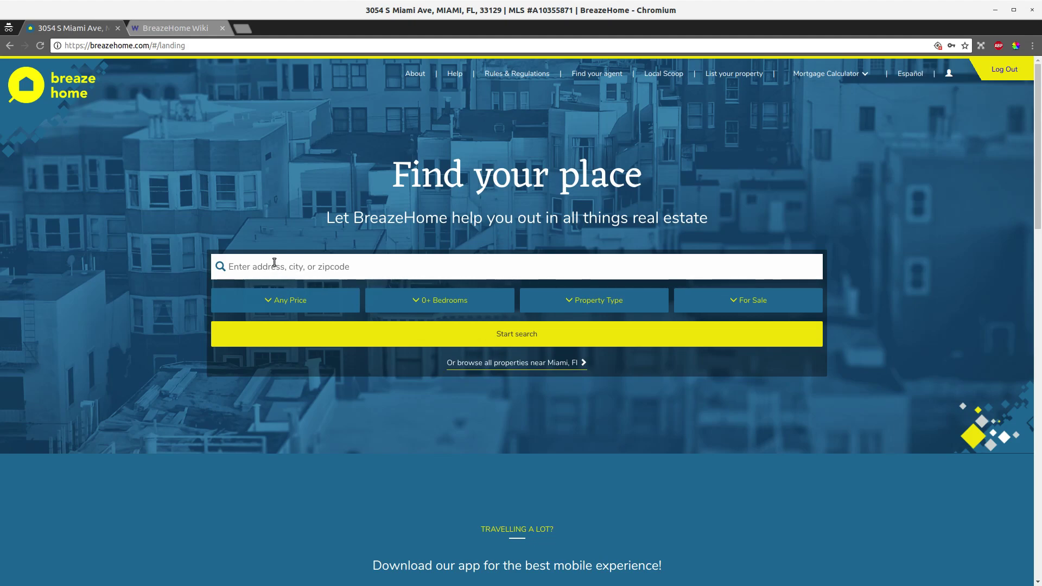
pyautogui.moveTo(424, 369)
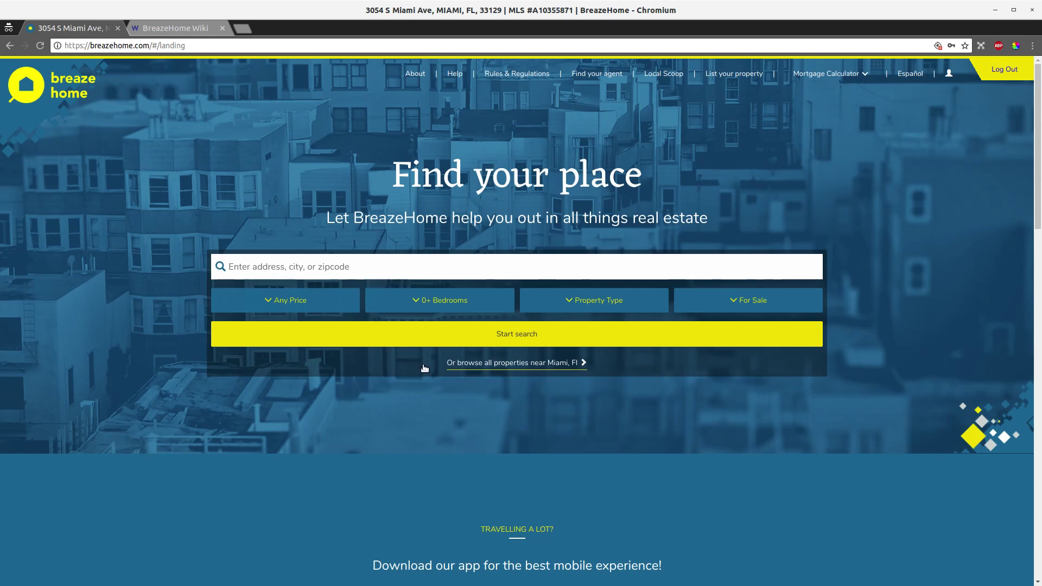
pyautogui.click(516, 333)
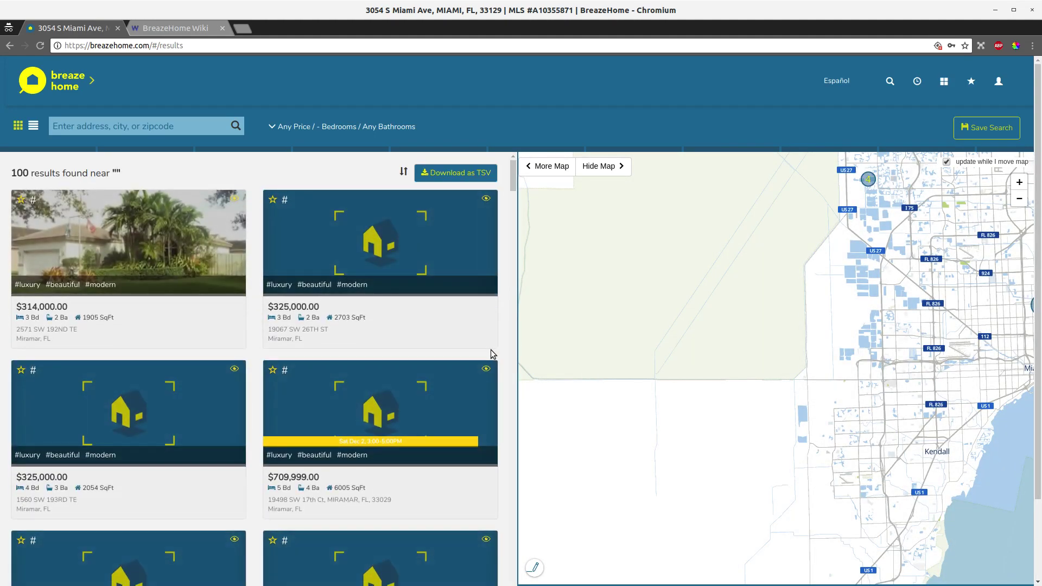
pyautogui.click(380, 239)
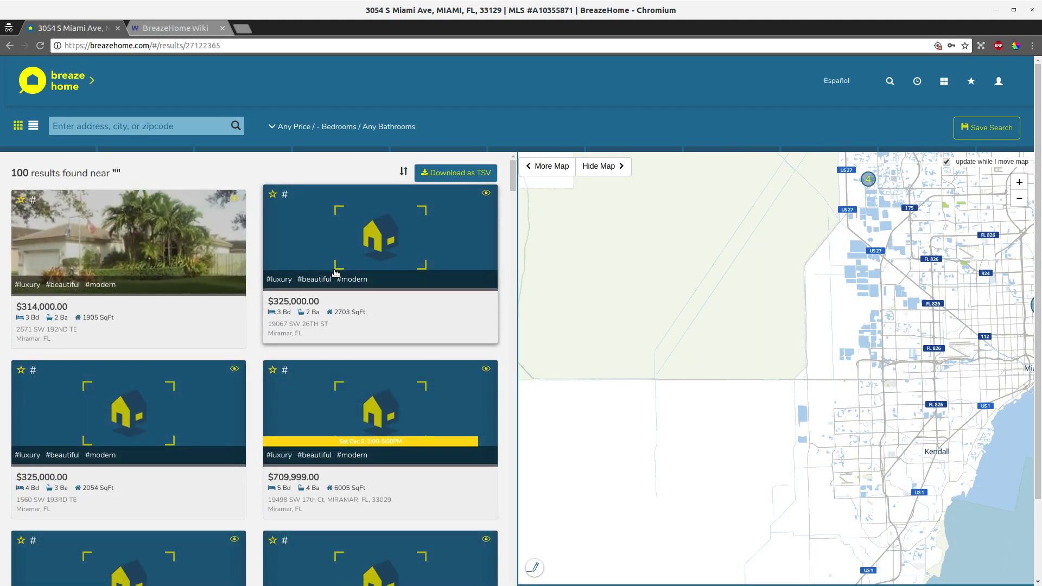
pyautogui.click(378, 236)
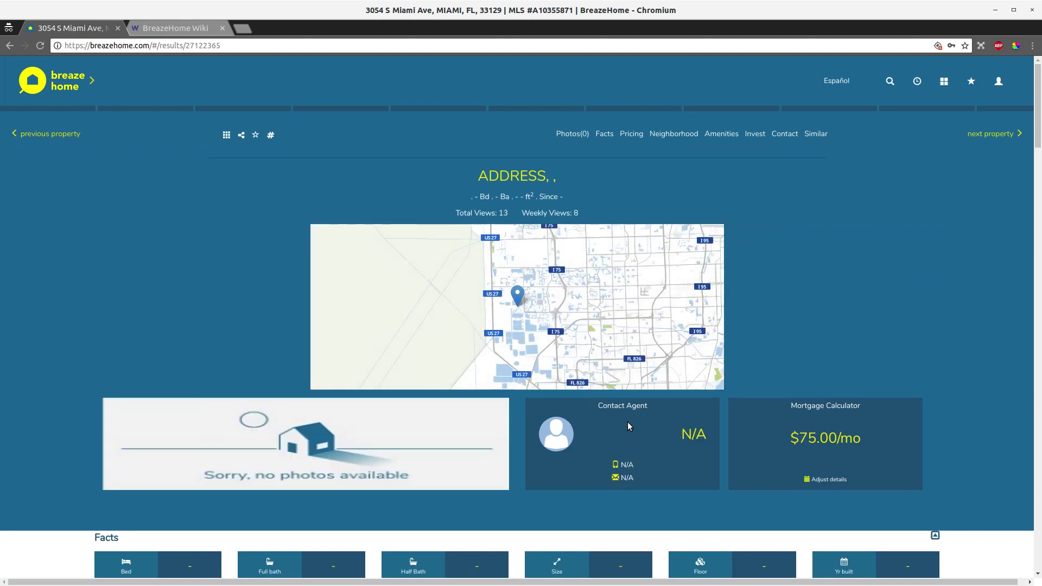
pyautogui.scroll(-3)
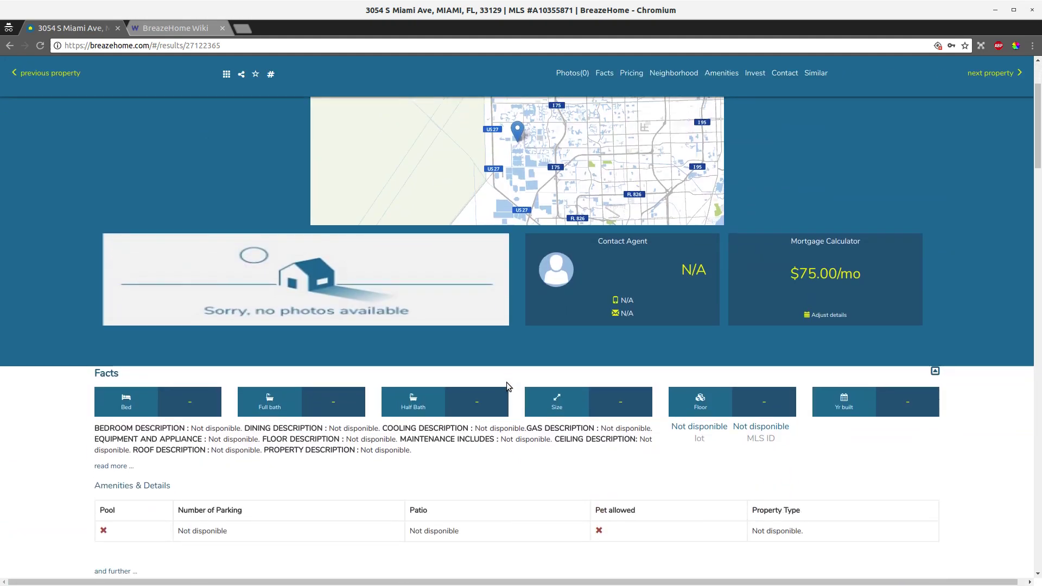
pyautogui.scroll(3)
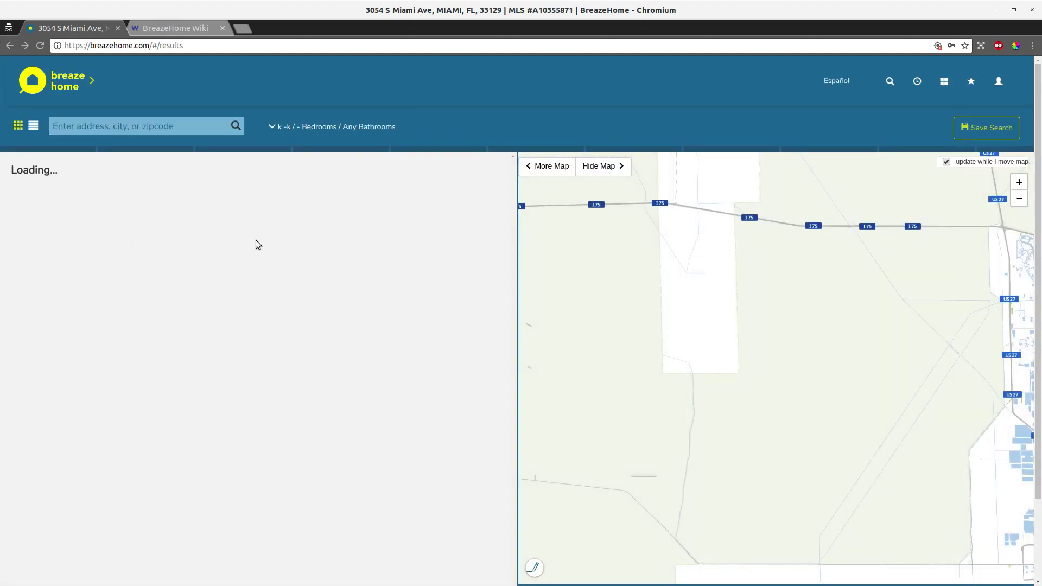
pyautogui.moveTo(206, 281)
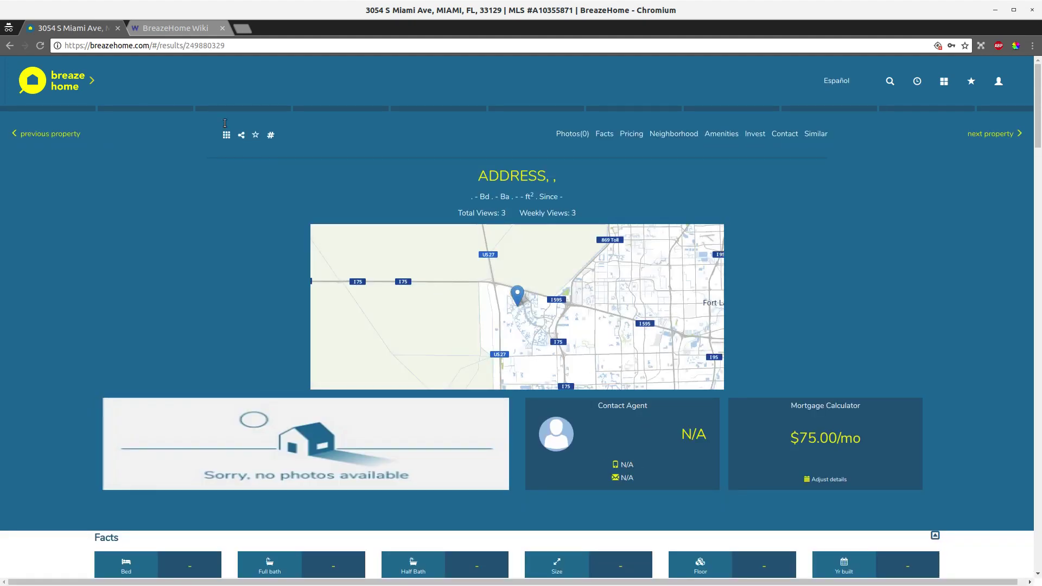
pyautogui.click(9, 45)
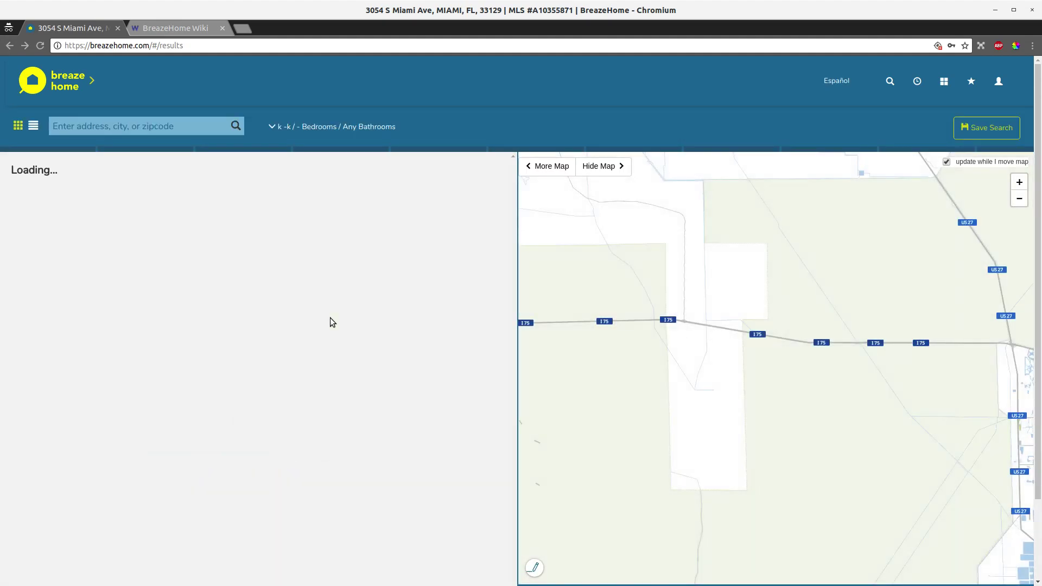
pyautogui.moveTo(363, 369)
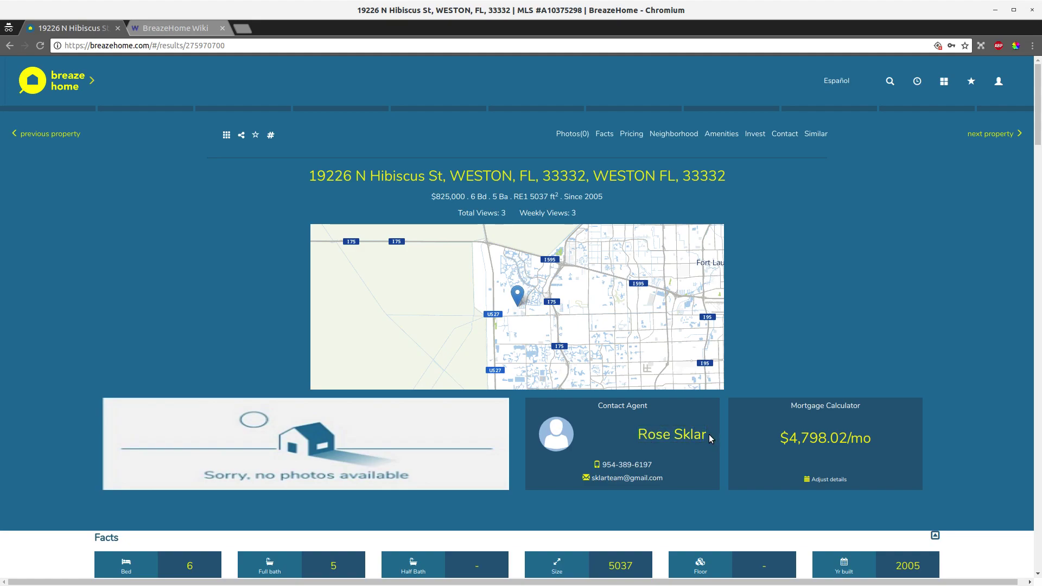
pyautogui.doubleClick(671, 435)
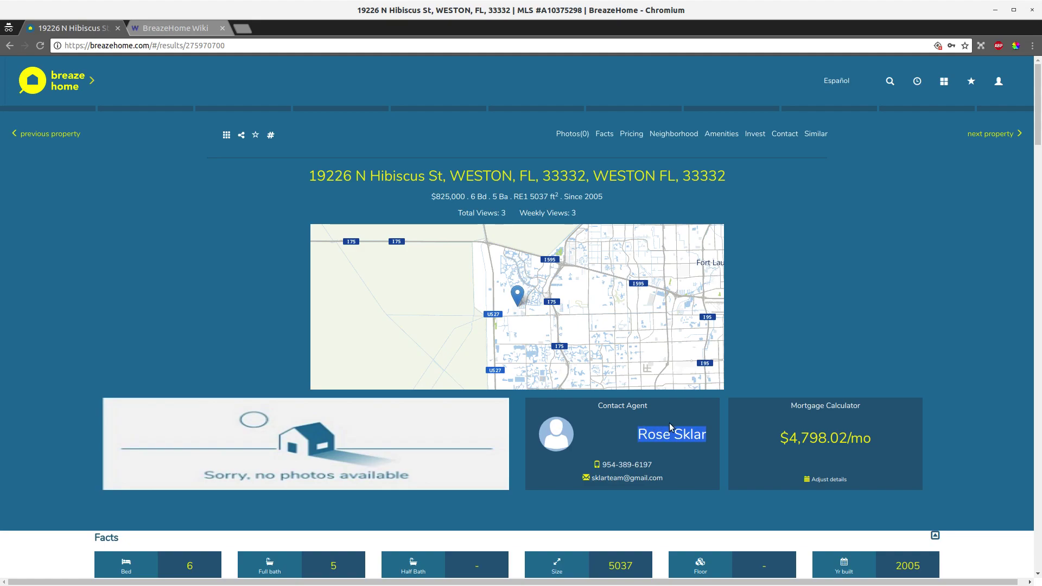
pyautogui.moveTo(800, 249)
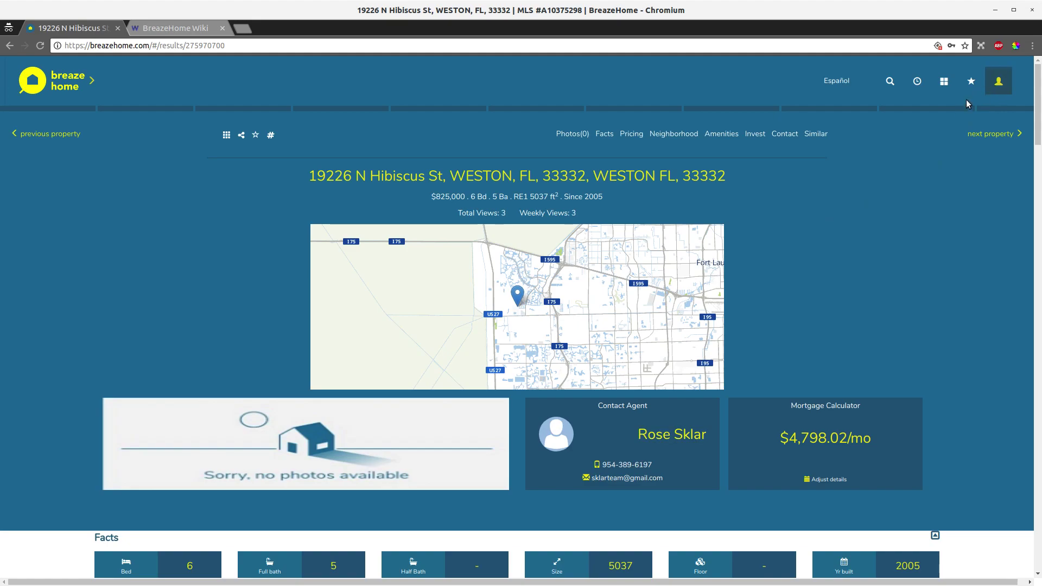
pyautogui.click(997, 80)
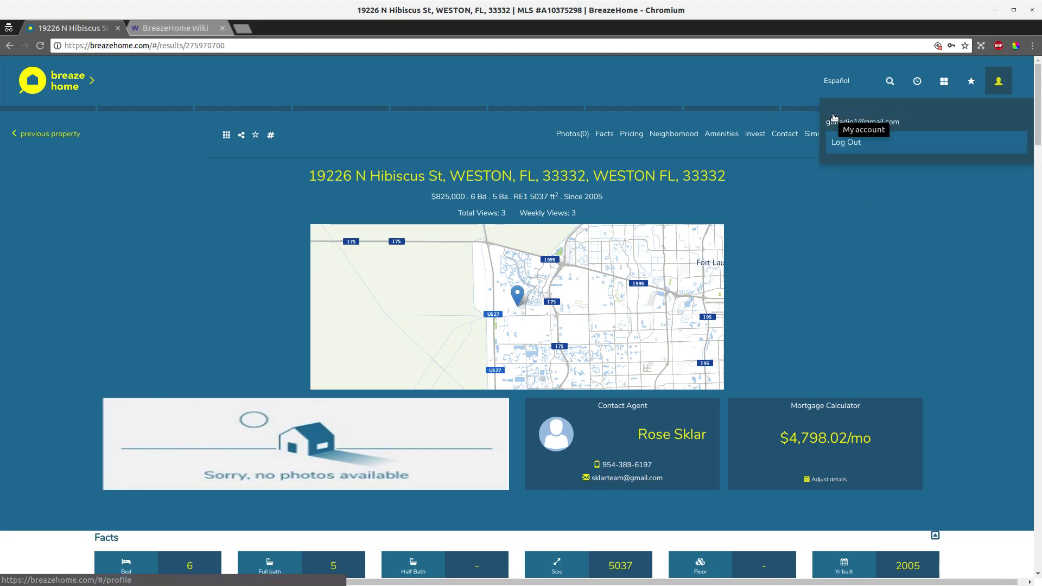
pyautogui.click(863, 129)
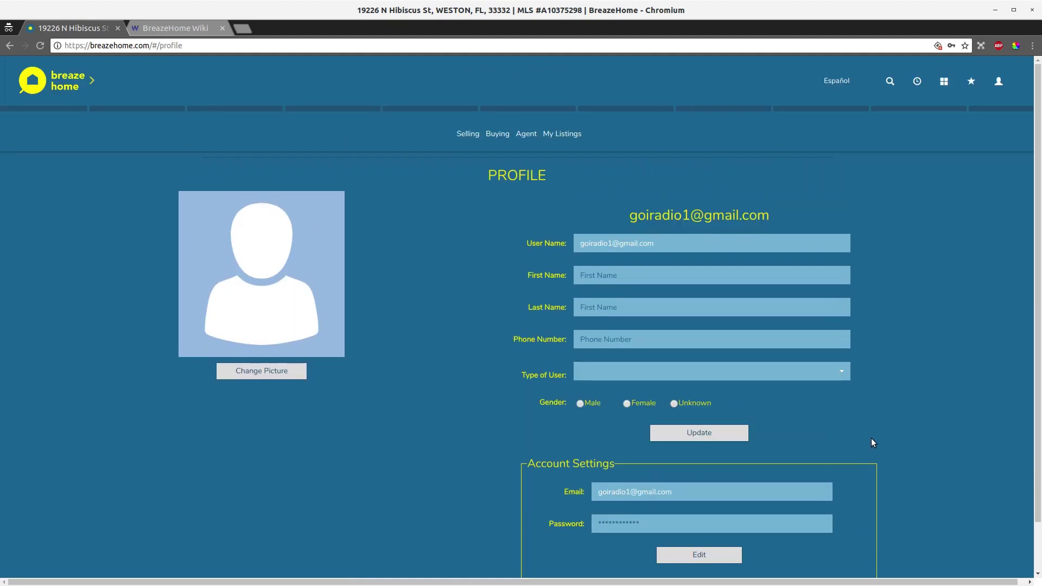
pyautogui.moveTo(551, 347)
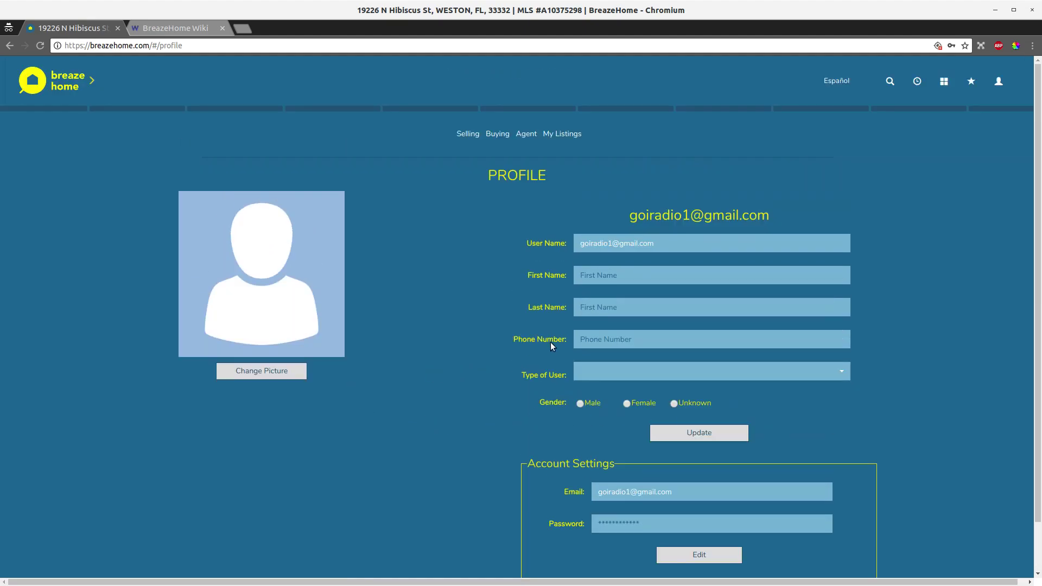
pyautogui.moveTo(884, 428)
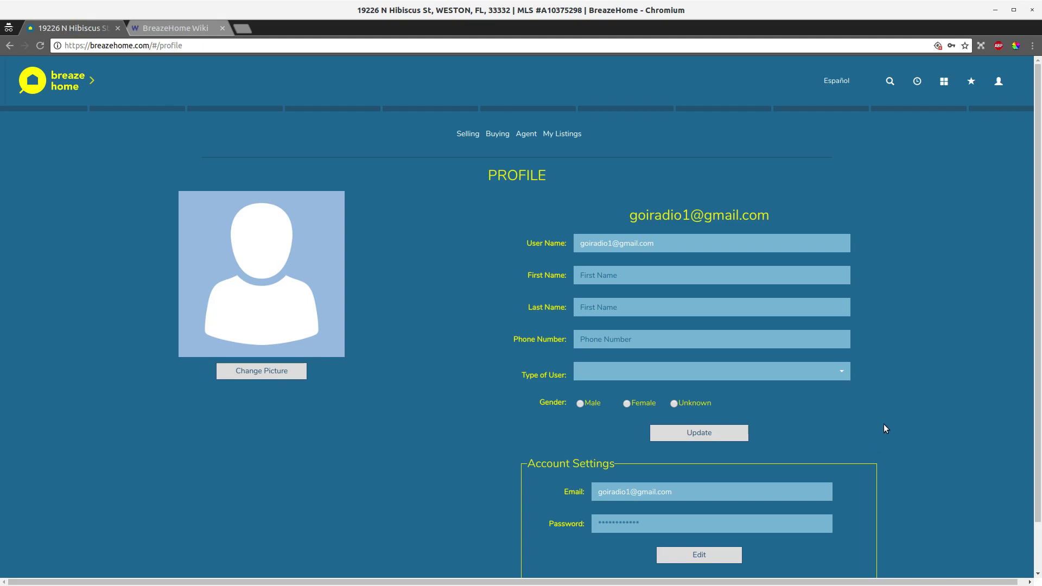
pyautogui.moveTo(476, 385)
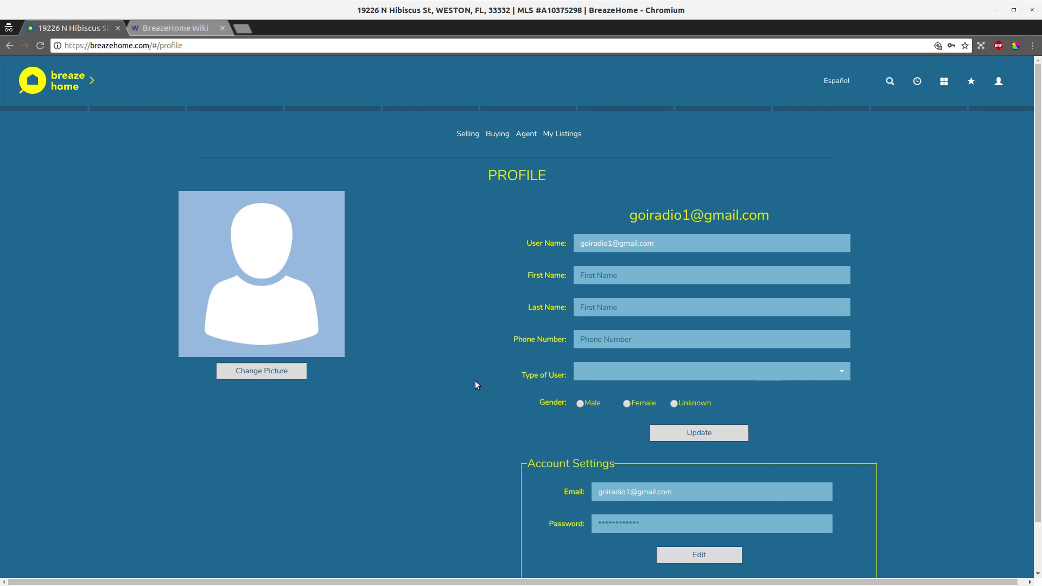
pyautogui.moveTo(223, 263)
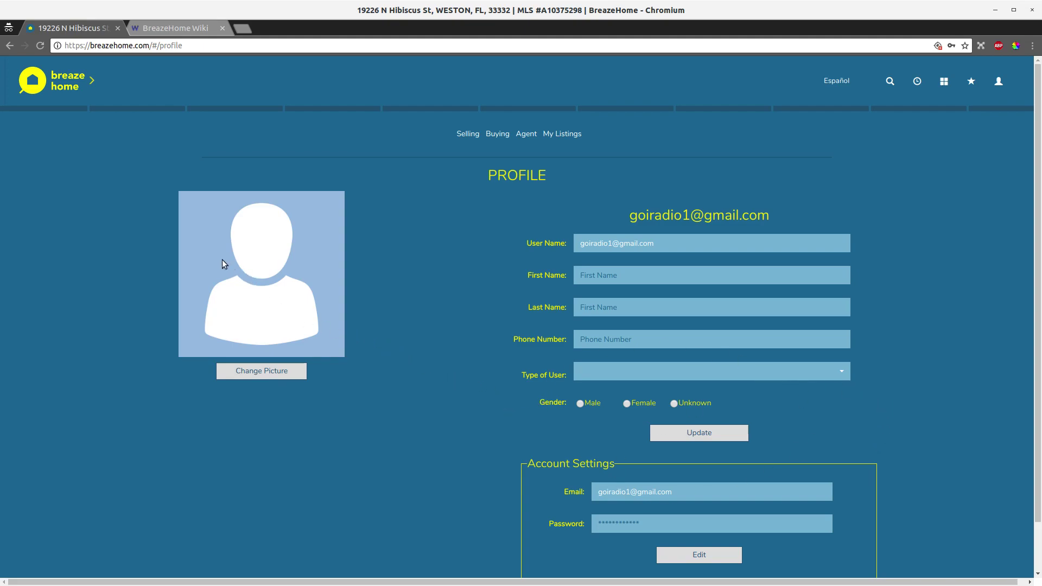
pyautogui.moveTo(163, 186)
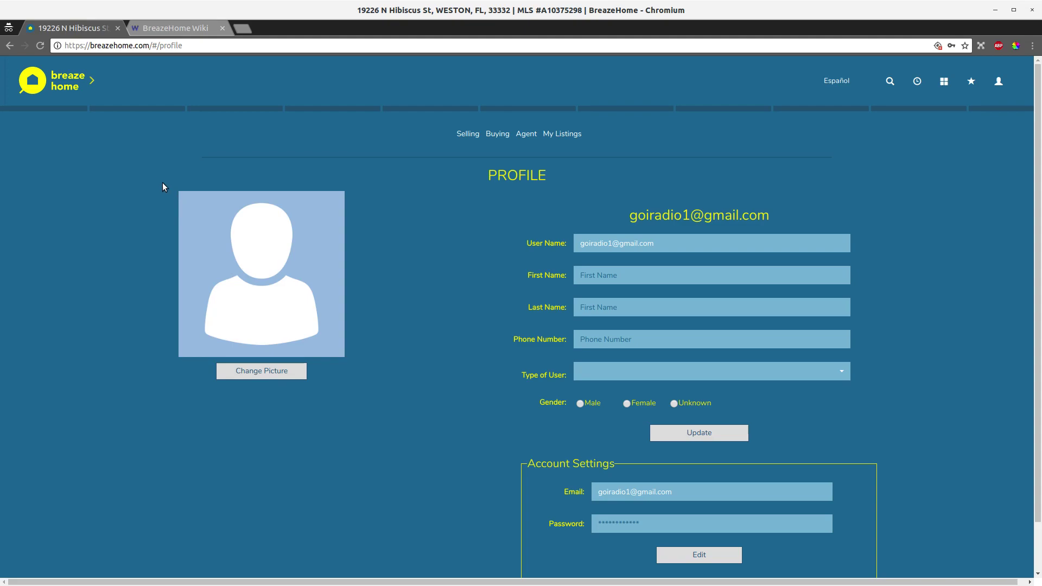
pyautogui.moveTo(156, 206)
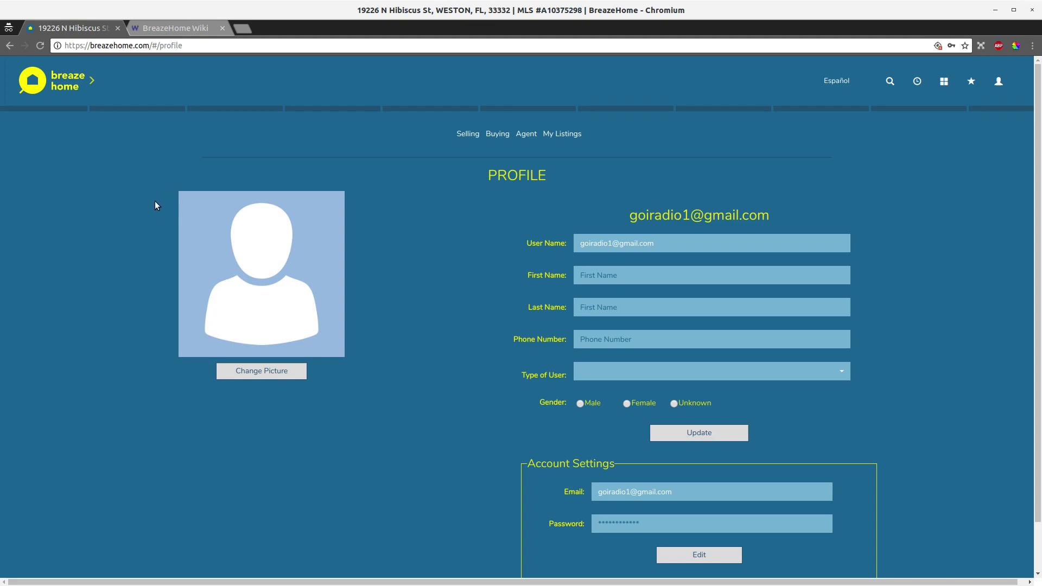
pyautogui.moveTo(169, 189)
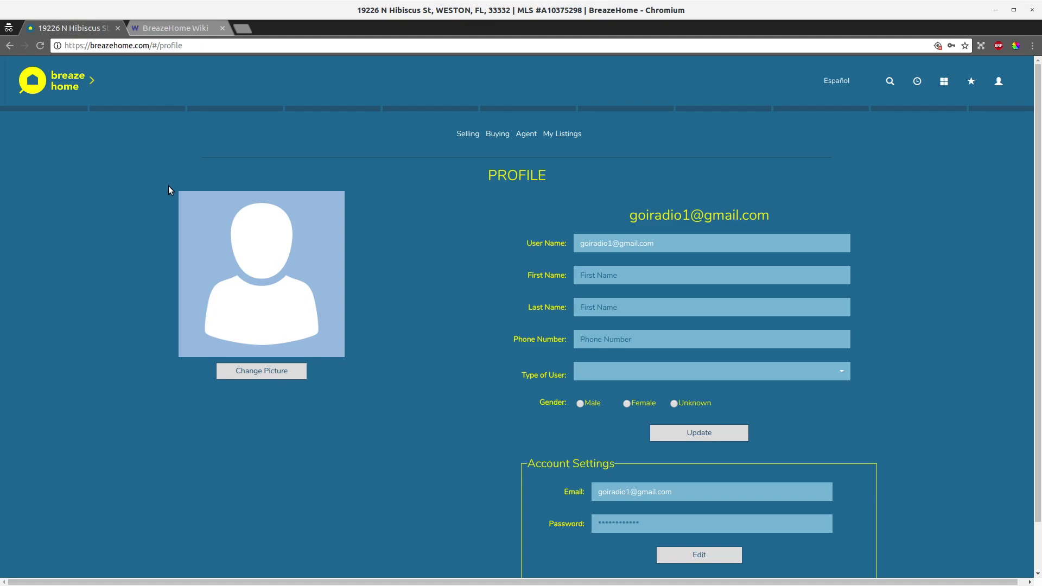
pyautogui.moveTo(852, 99)
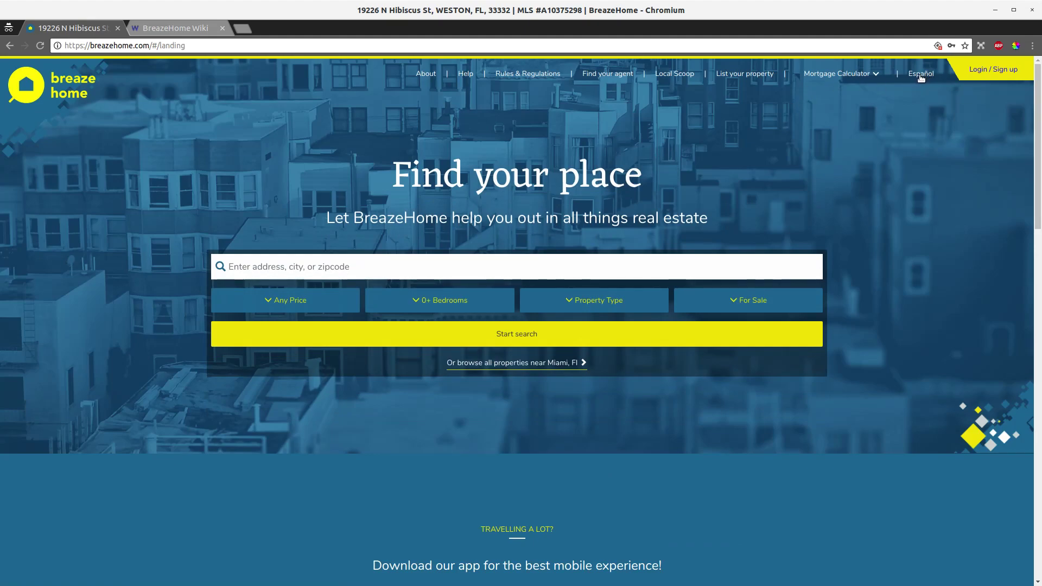
pyautogui.moveTo(971, 79)
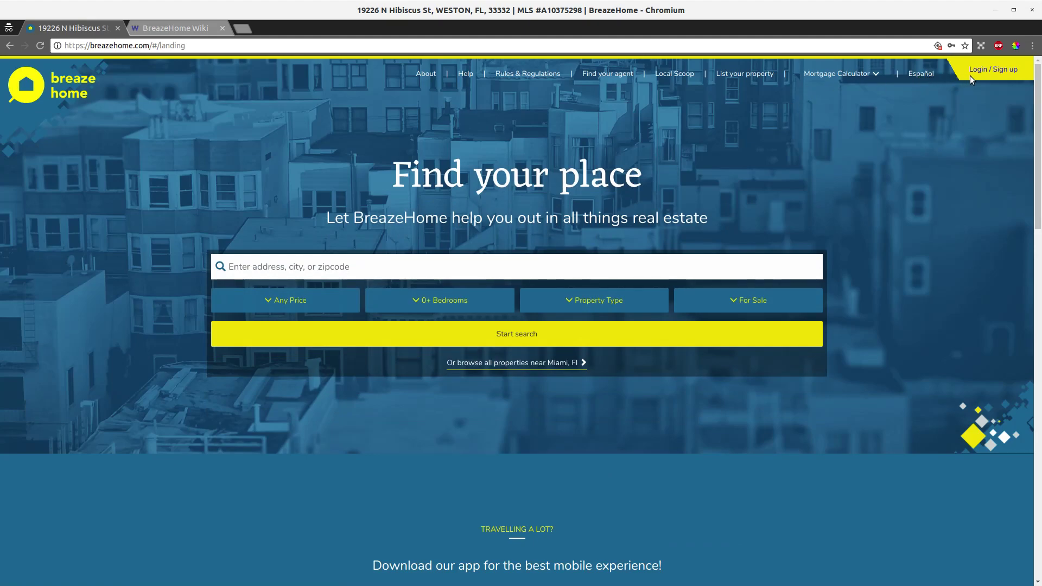
pyautogui.click(992, 69)
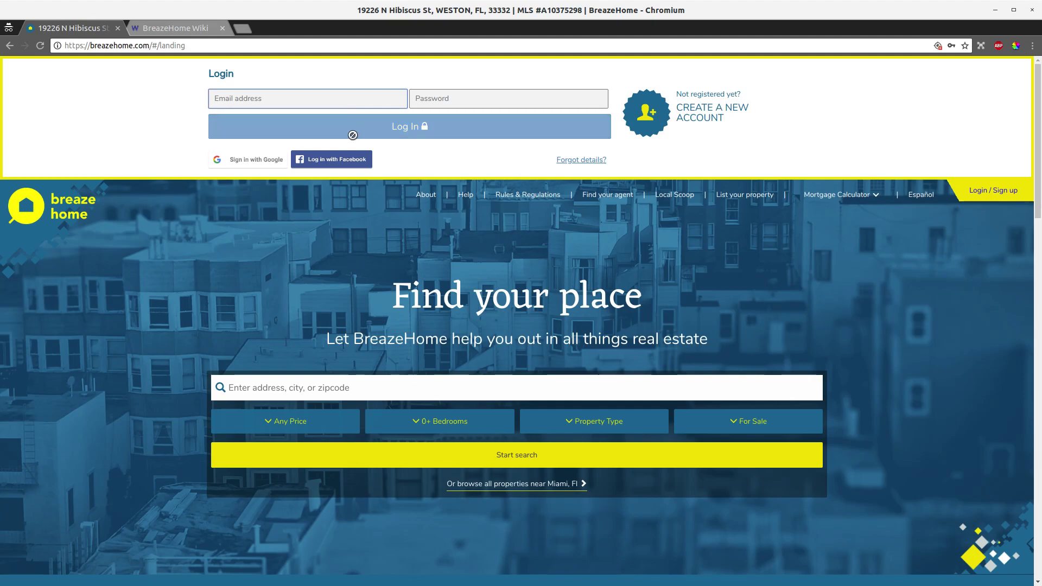
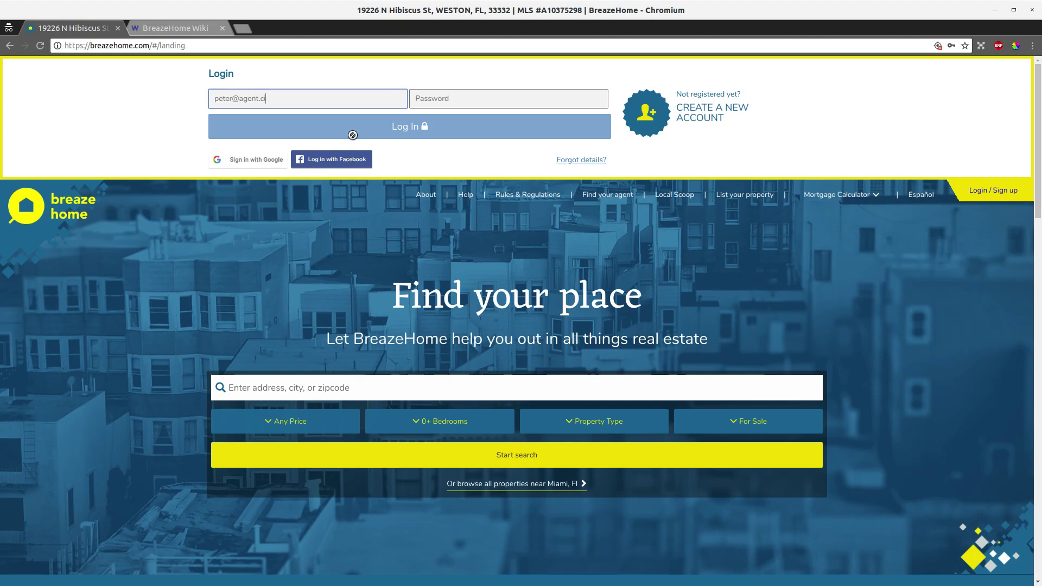
pyautogui.write('password')
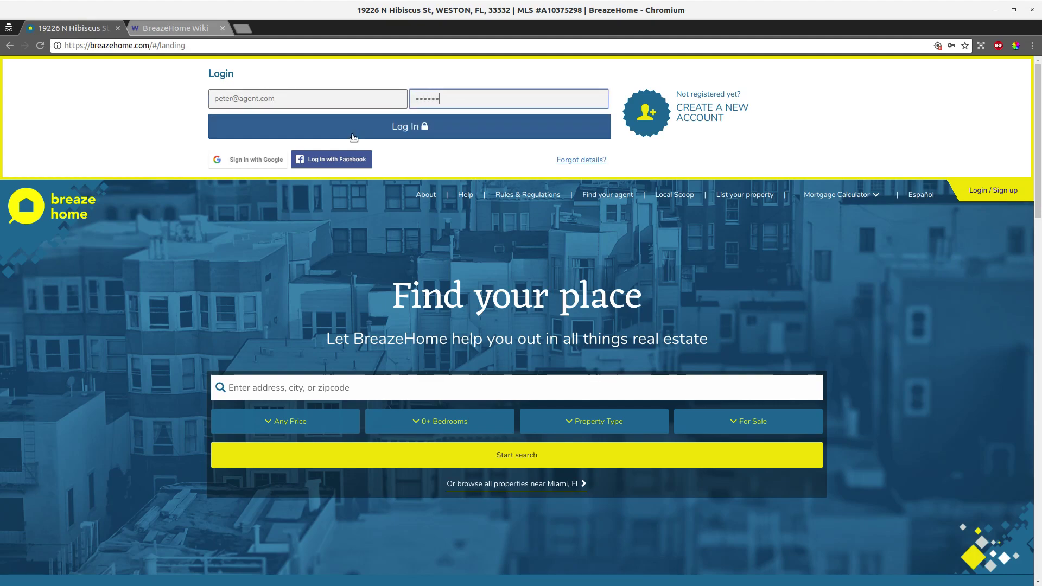
pyautogui.click(409, 127)
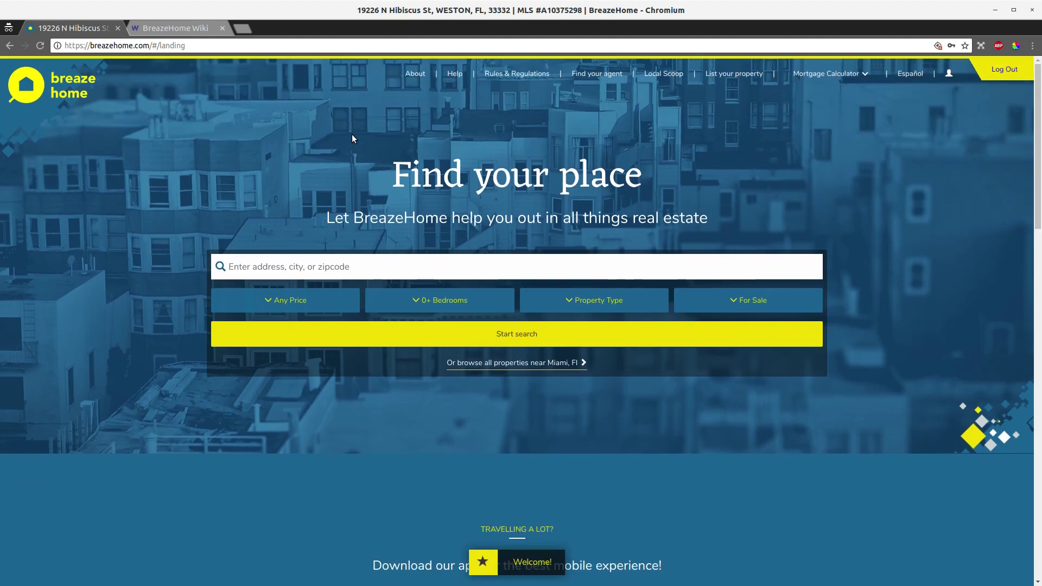
pyautogui.moveTo(959, 86)
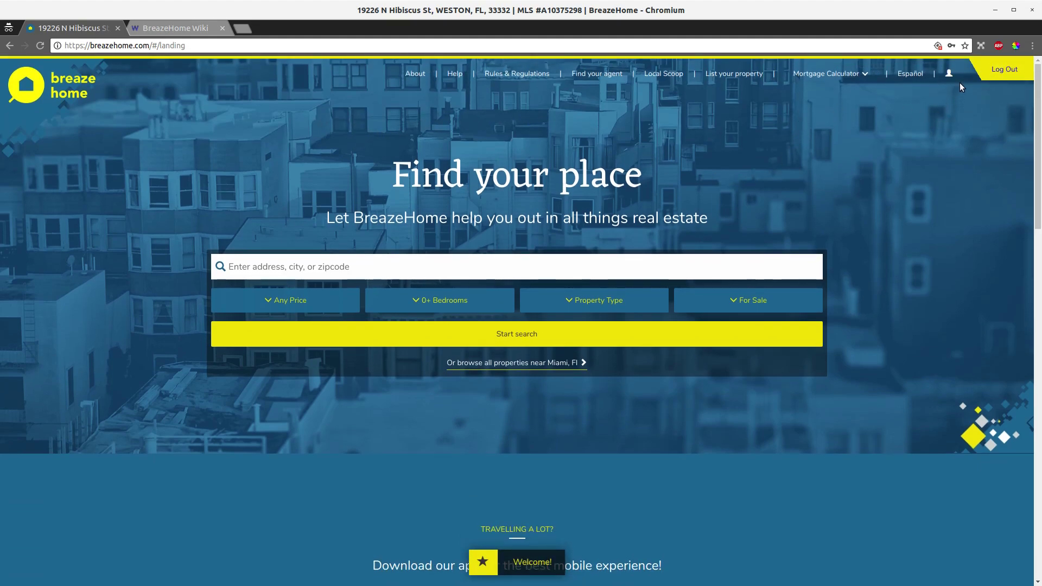
# Open the agent's own profile page from the top-bar user icon.
pyautogui.click(949, 73)
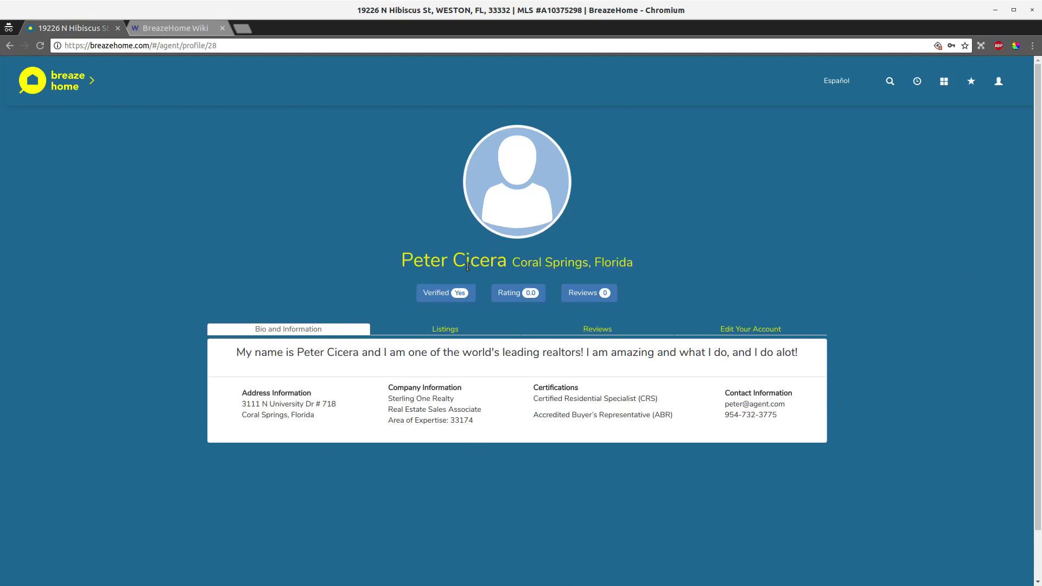
pyautogui.moveTo(332, 299)
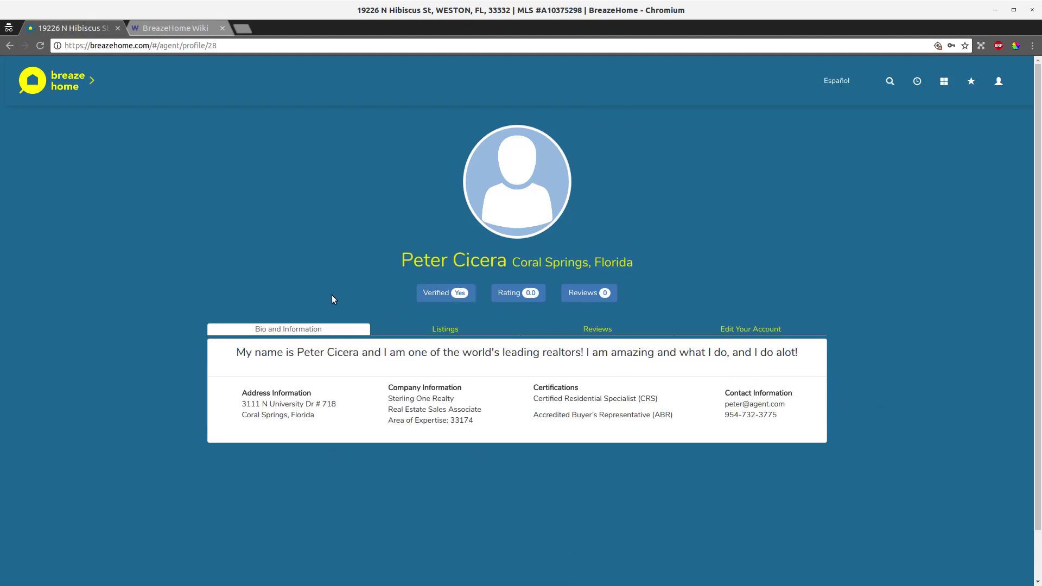
pyautogui.moveTo(311, 346)
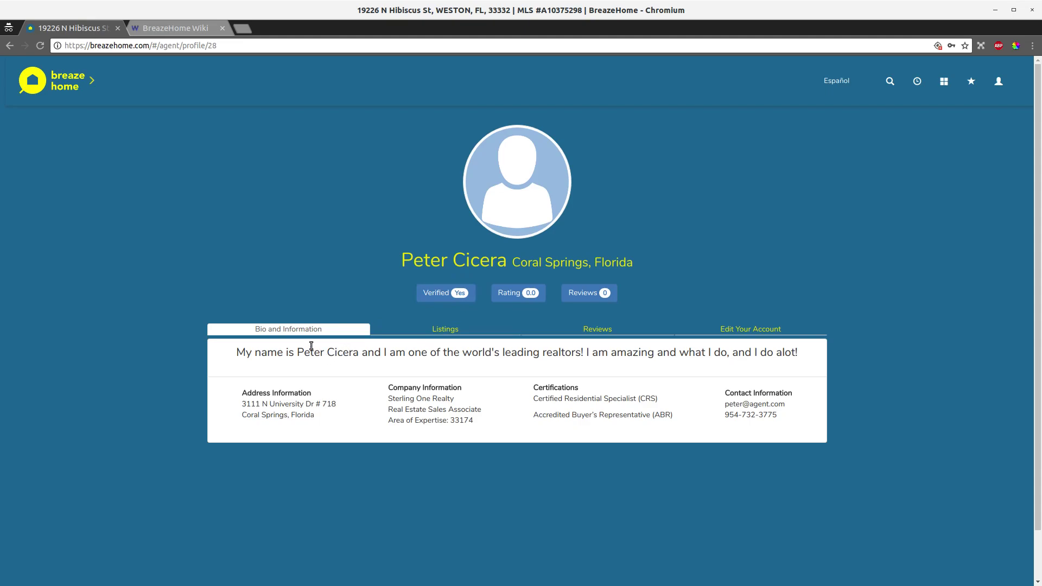
pyautogui.moveTo(233, 351)
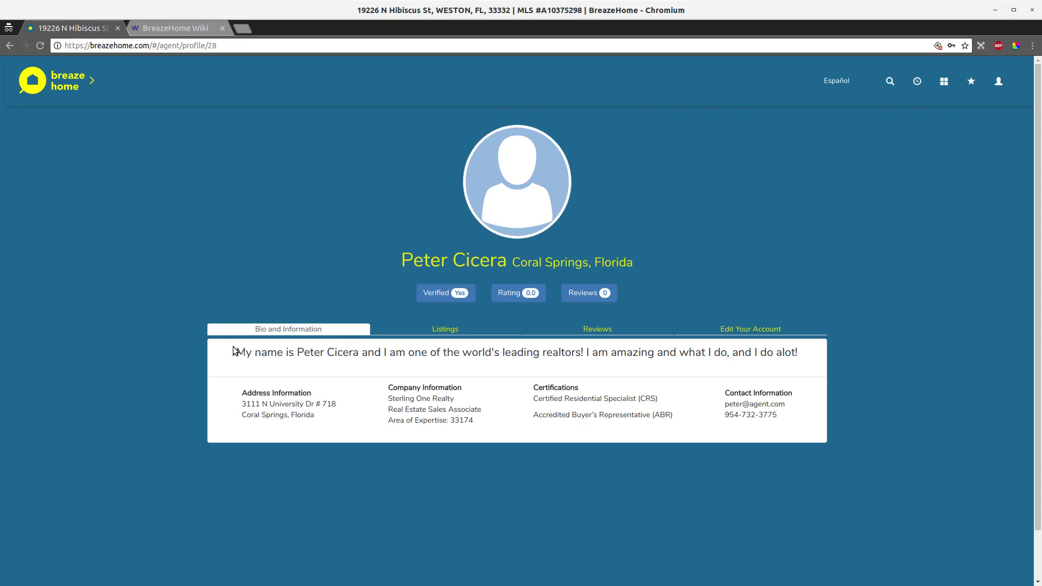
pyautogui.moveTo(236, 322)
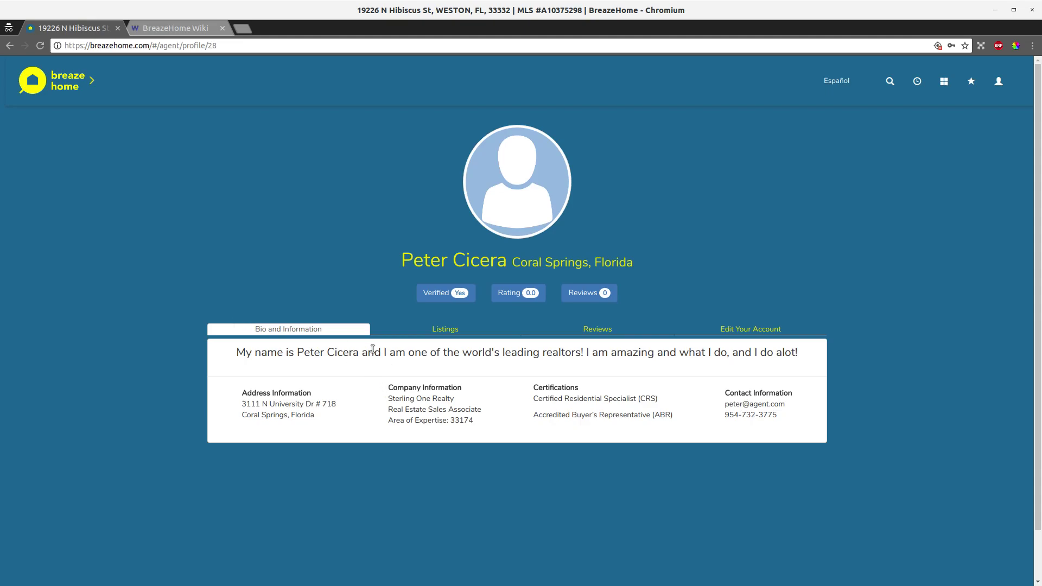
# View the Edit Your Account form, then the Reviews tab showing no reviews.
pyautogui.click(749, 329)
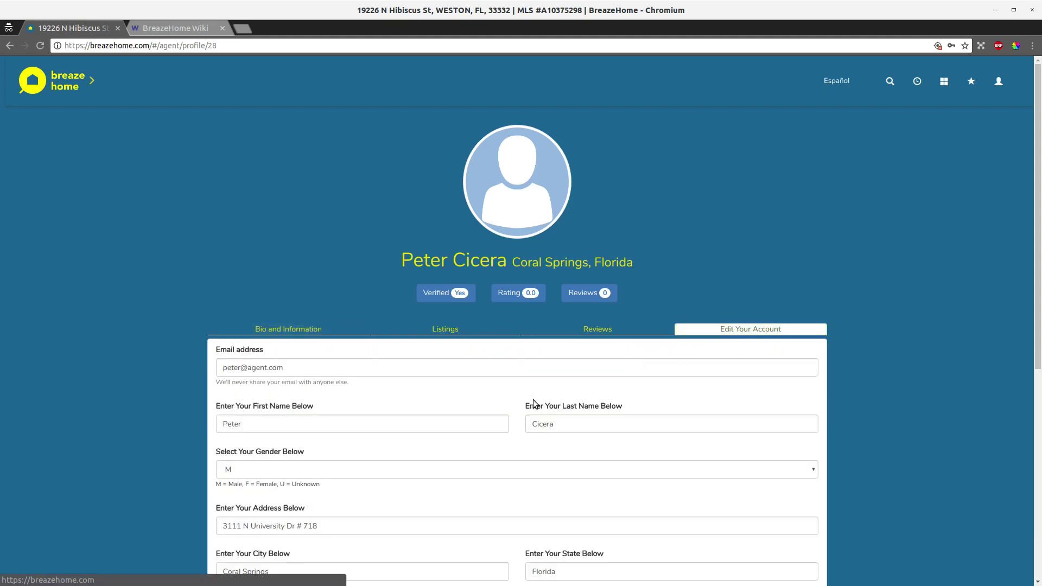
pyautogui.scroll(-3)
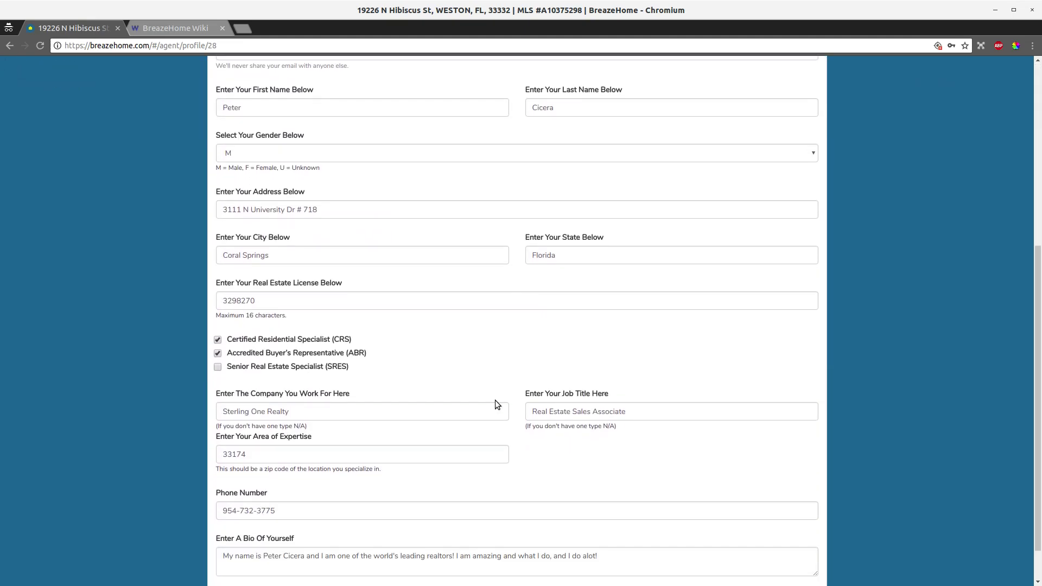
pyautogui.click(596, 274)
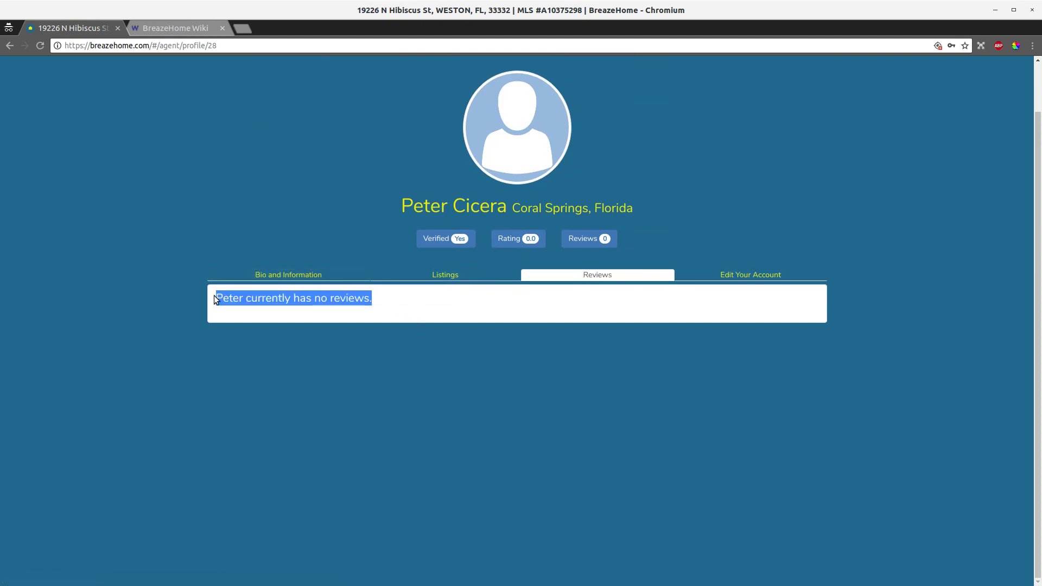
pyautogui.moveTo(449, 299)
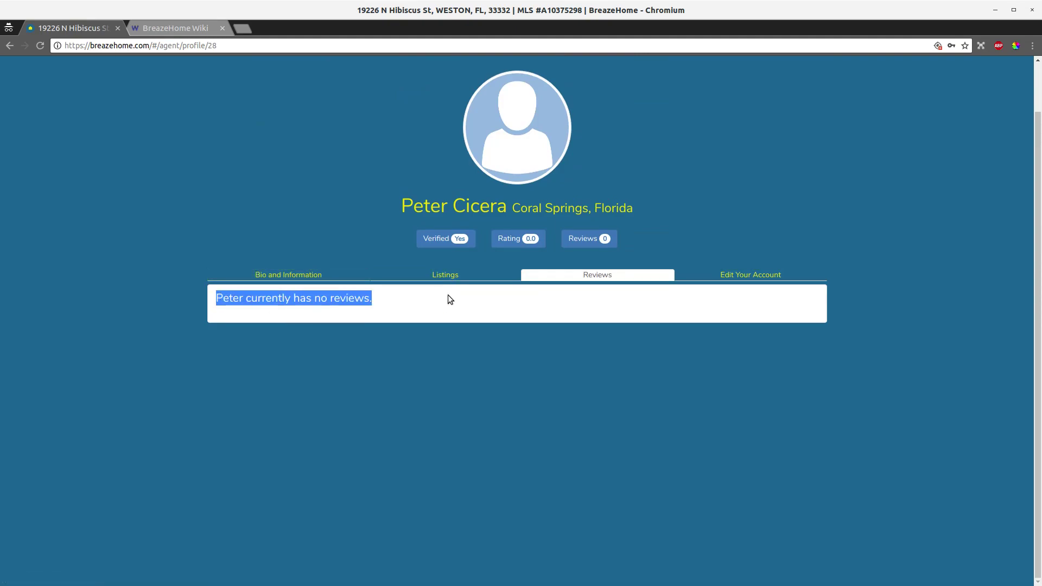
# Open the Listings tab showing the $1,935,000.00 Miami home.
pyautogui.click(444, 274)
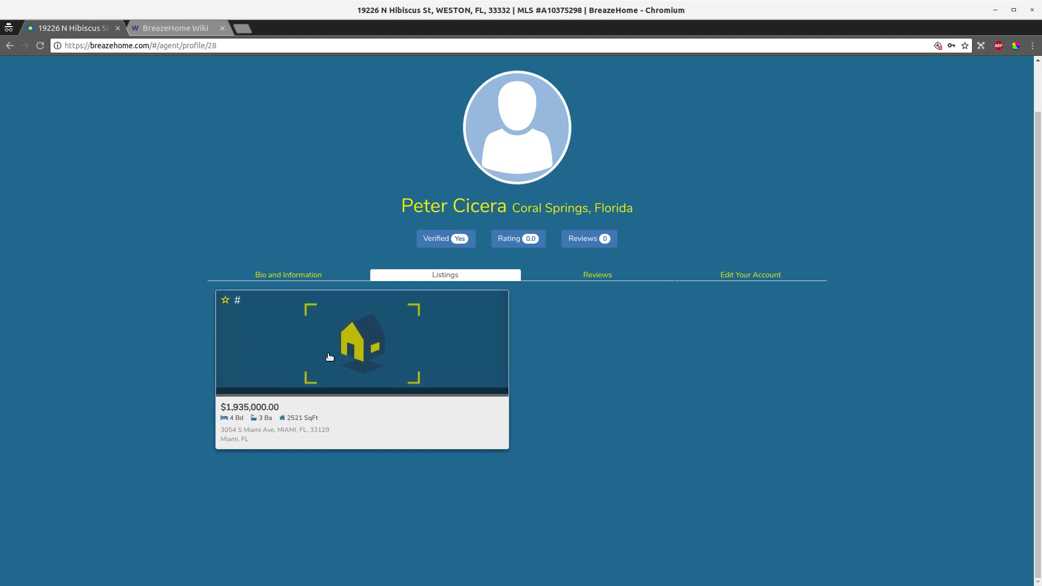
pyautogui.moveTo(391, 314)
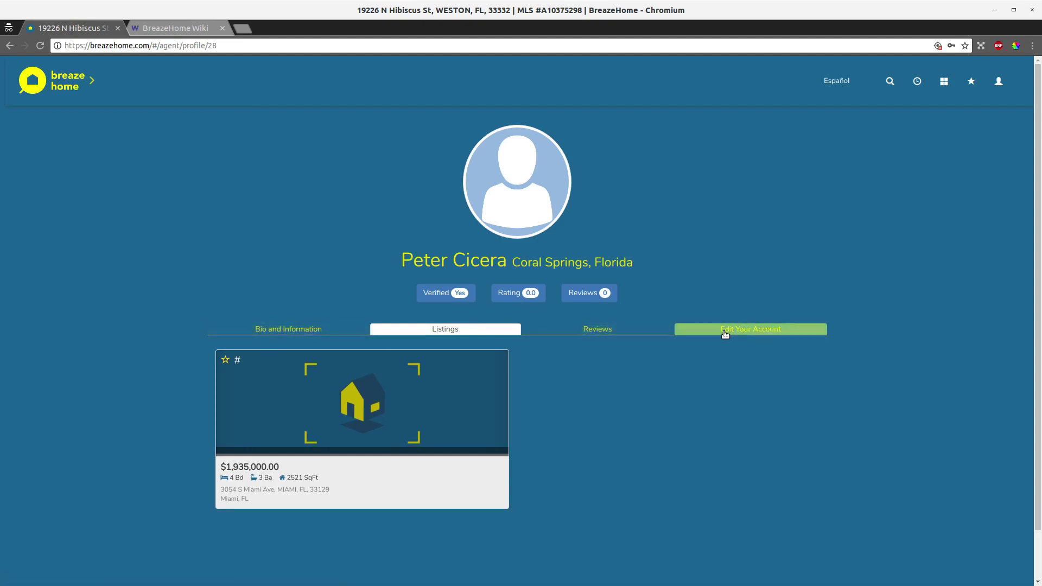
pyautogui.moveTo(764, 332)
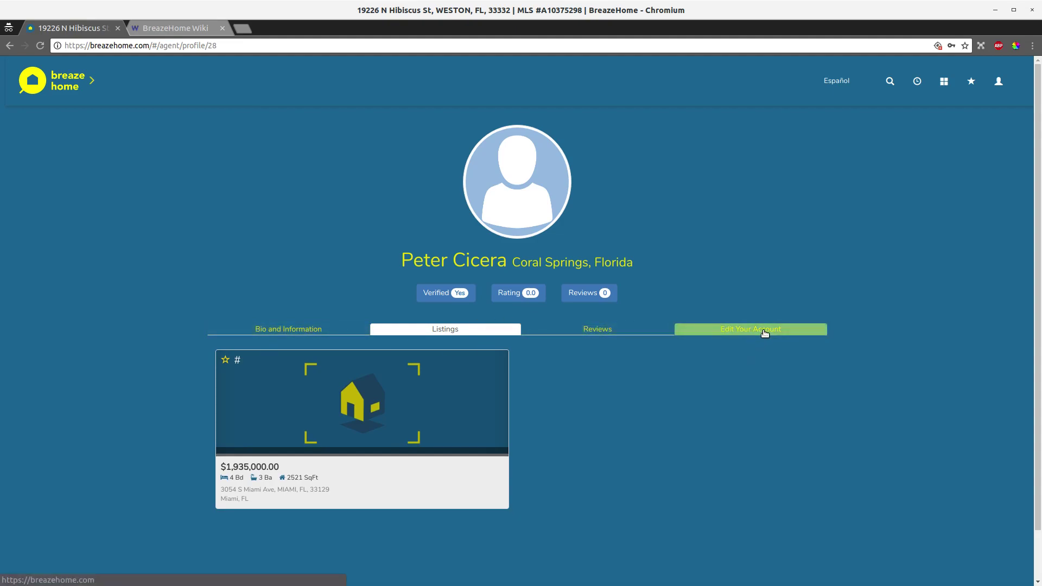
pyautogui.moveTo(670, 344)
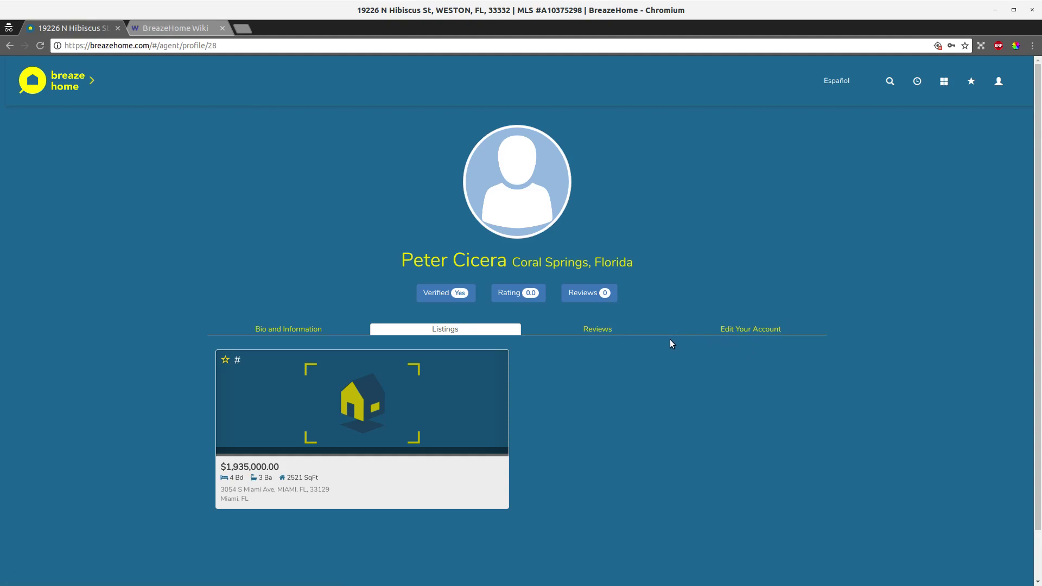
pyautogui.moveTo(587, 293)
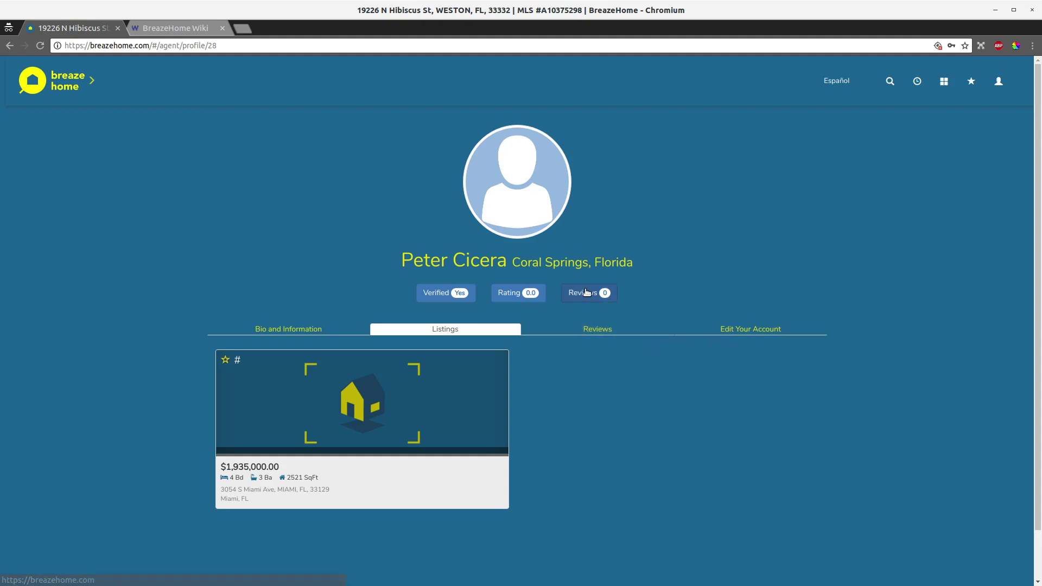
pyautogui.moveTo(560, 306)
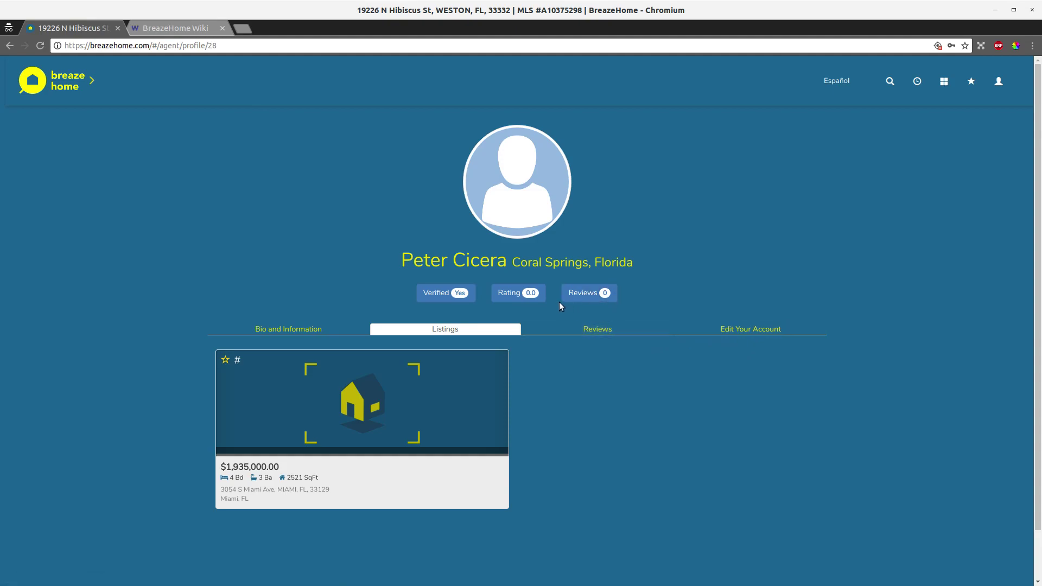
pyautogui.moveTo(411, 219)
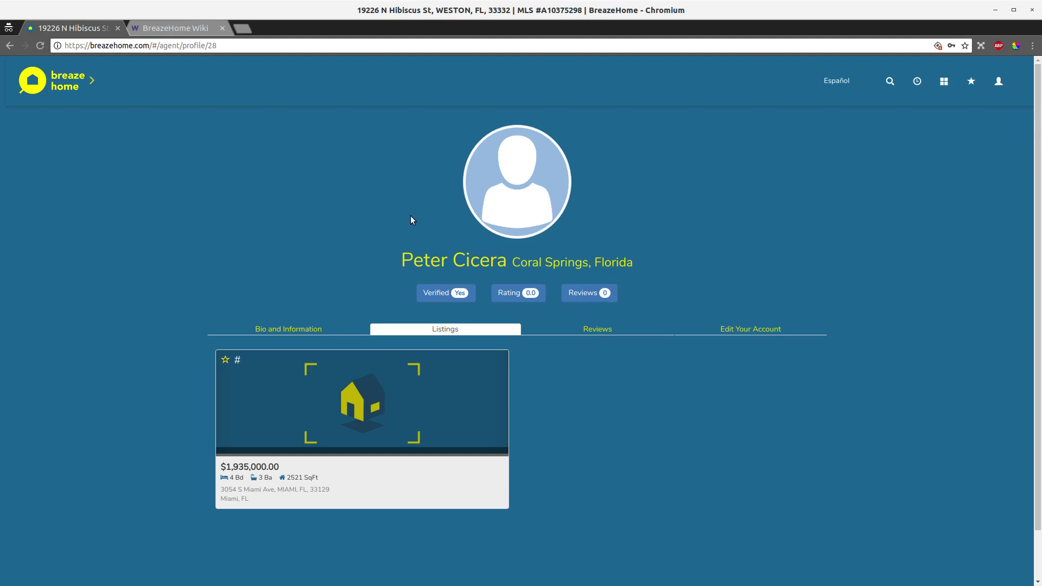
# Switch to the wiki Vagrant page and scroll through to the Breeze-Vagrant Tutorial and back.
pyautogui.click(175, 27)
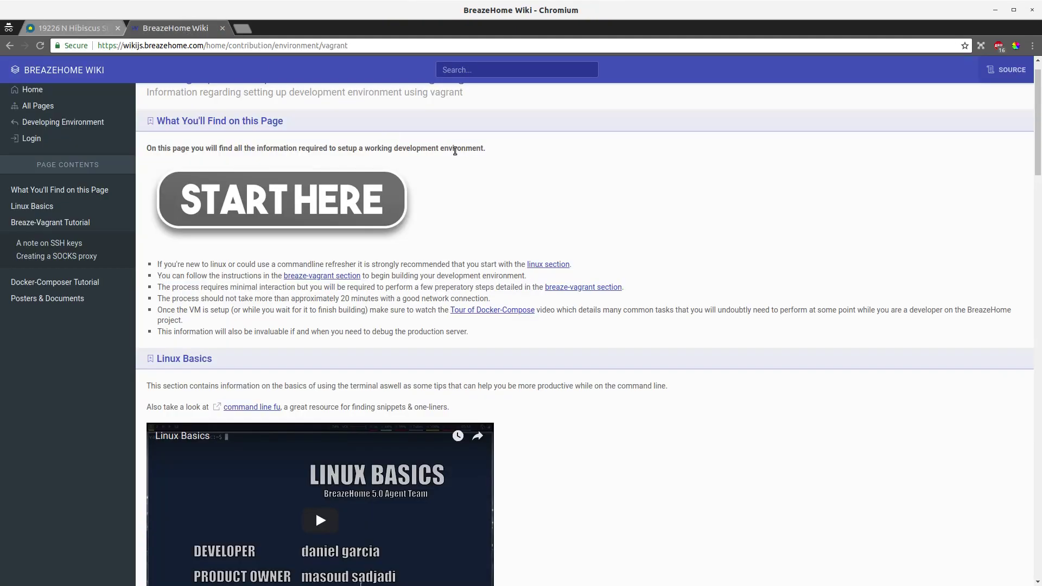
pyautogui.scroll(3)
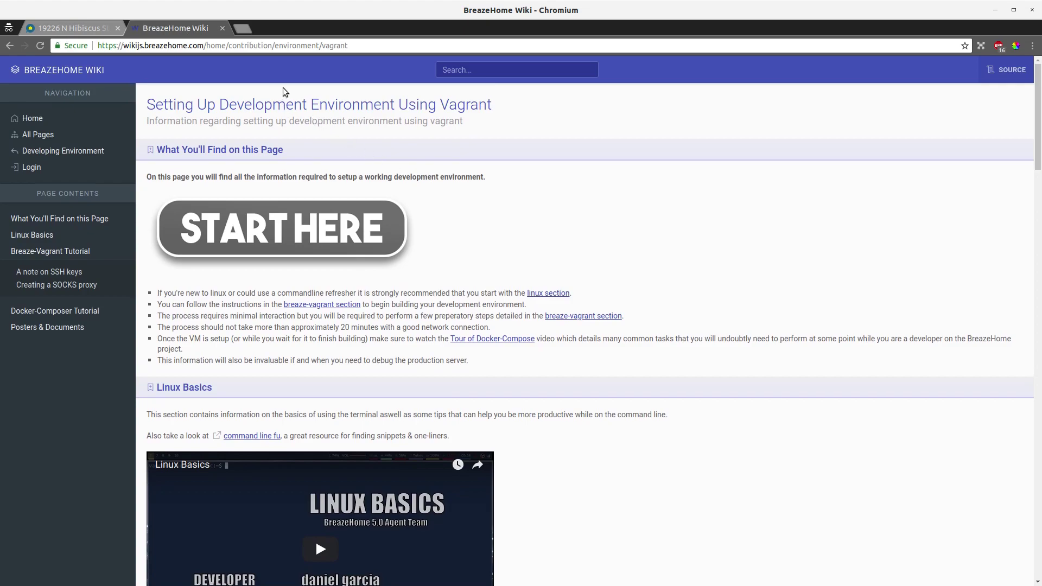
pyautogui.moveTo(357, 196)
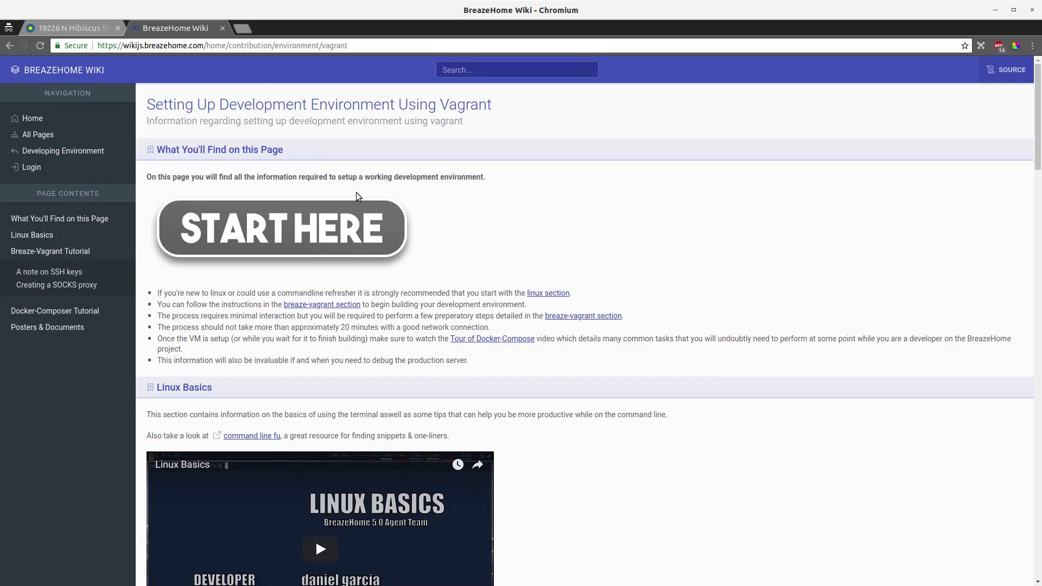
pyautogui.scroll(-3)
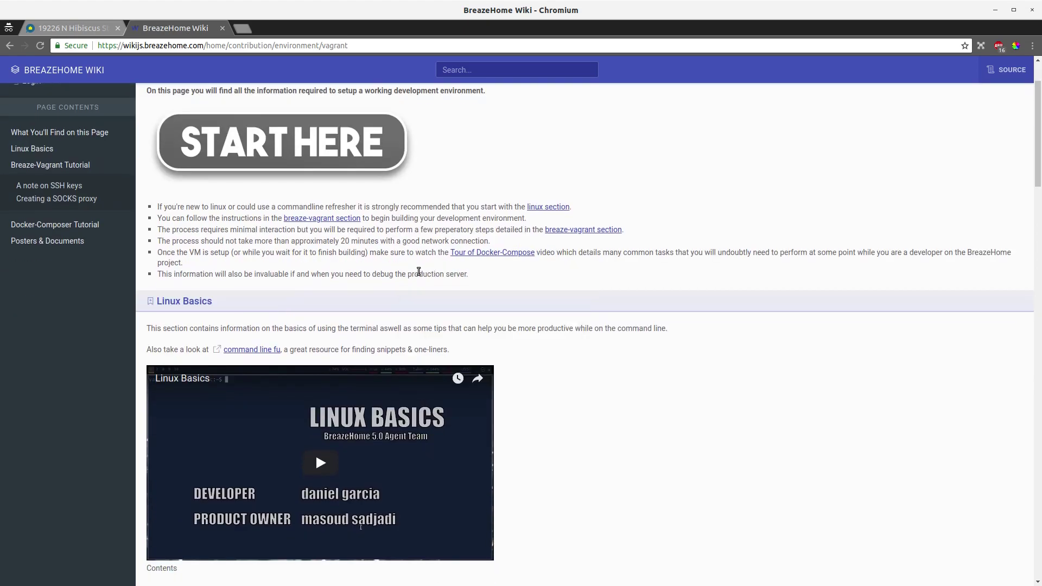
pyautogui.moveTo(370, 298)
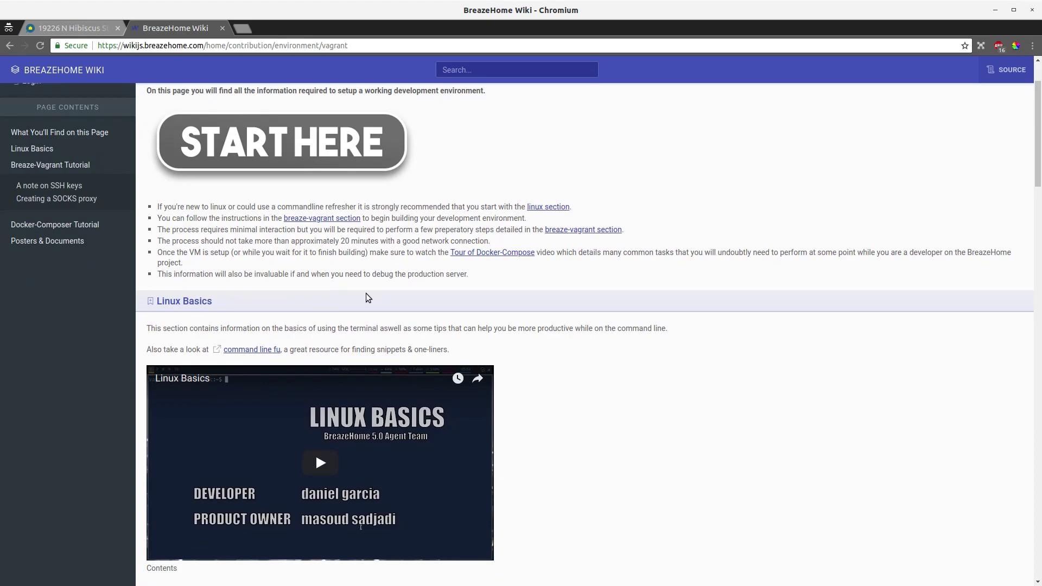
pyautogui.moveTo(412, 282)
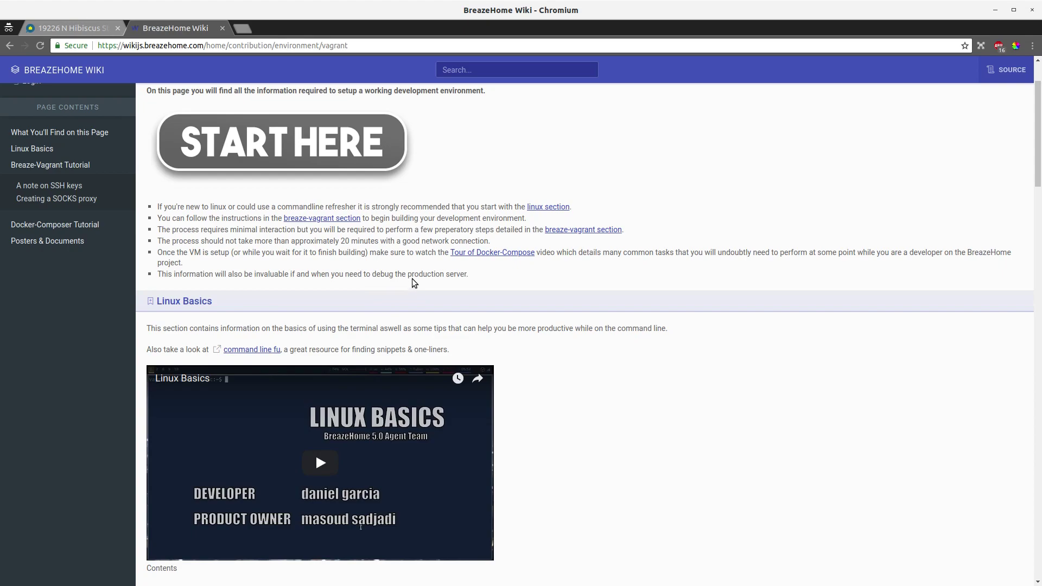
pyautogui.moveTo(396, 290)
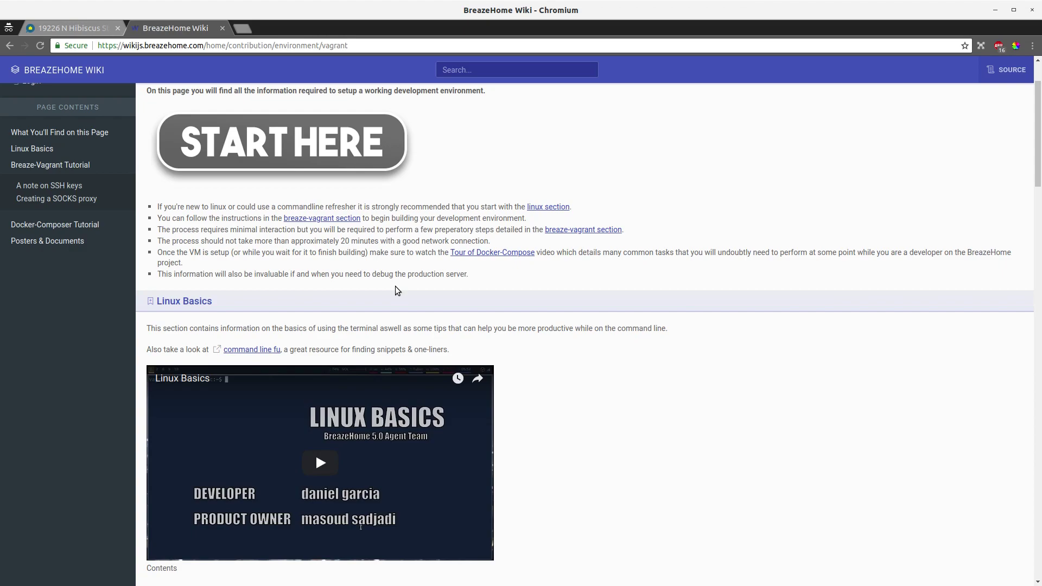
pyautogui.scroll(-3)
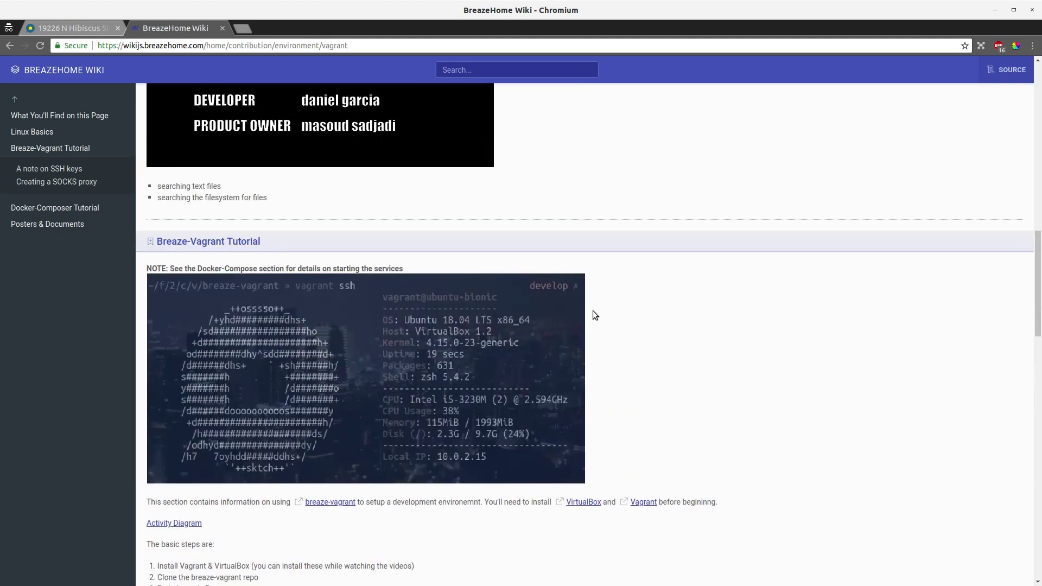
pyautogui.scroll(3)
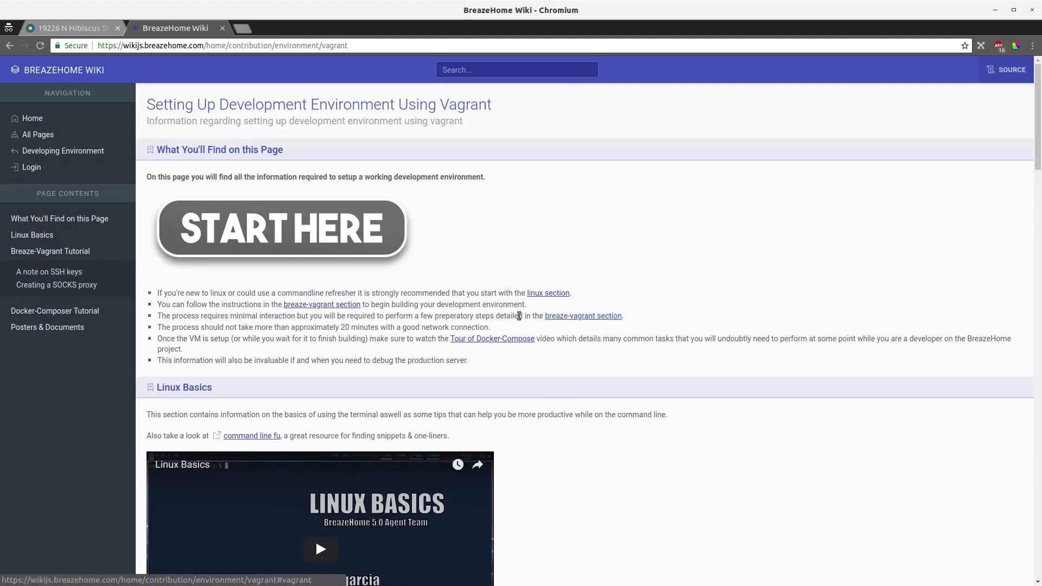
pyautogui.moveTo(186, 133)
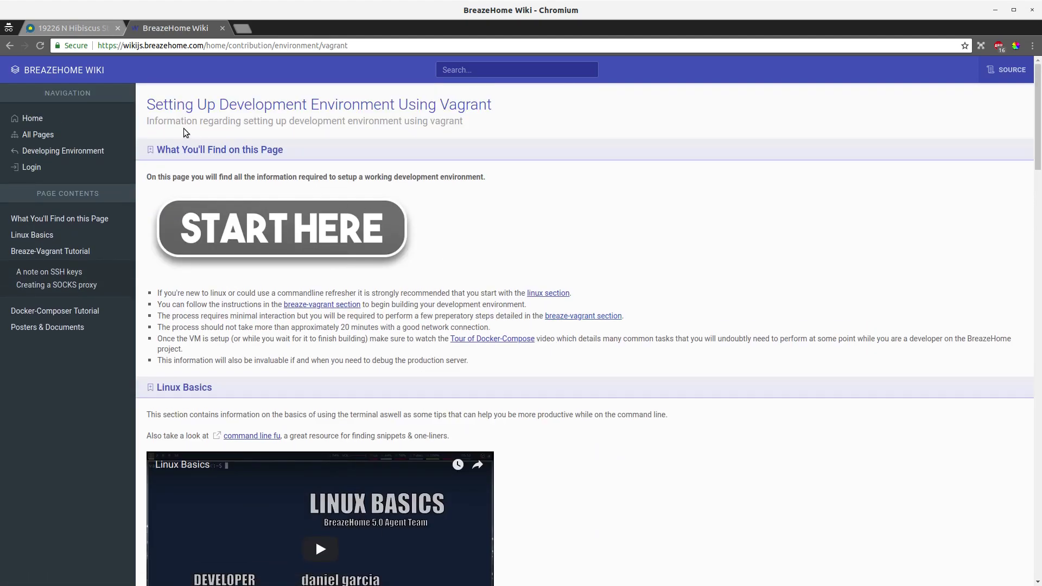
# Switch back to the BreezeHome tab with the agent's listings.
pyautogui.click(67, 27)
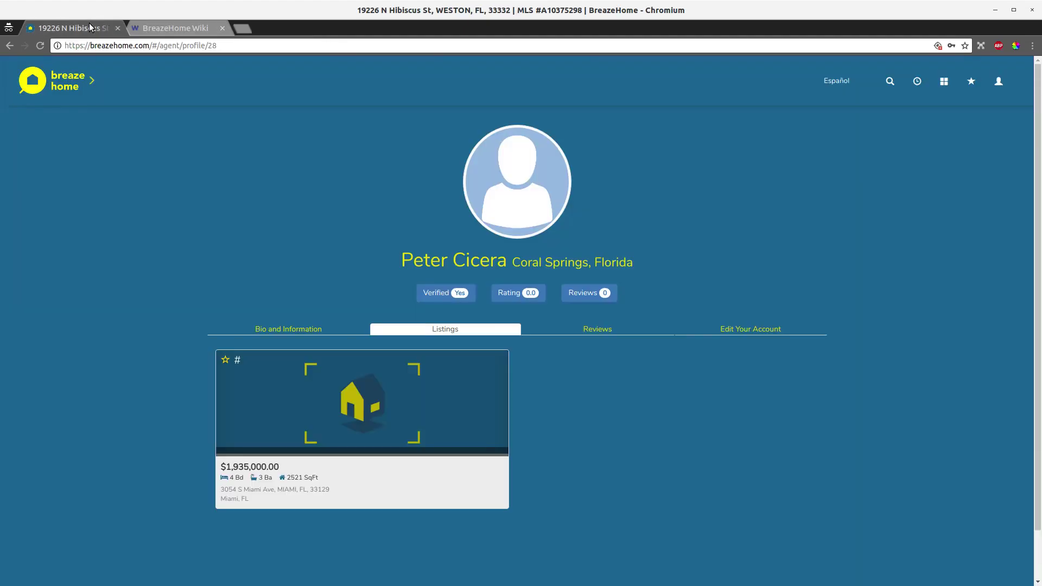
pyautogui.moveTo(226, 183)
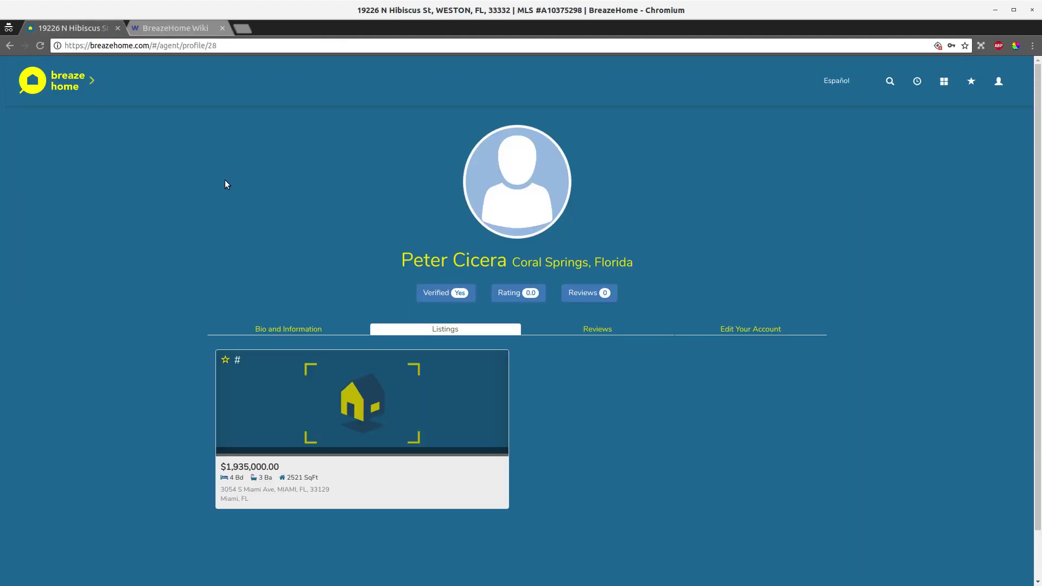
pyautogui.moveTo(160, 253)
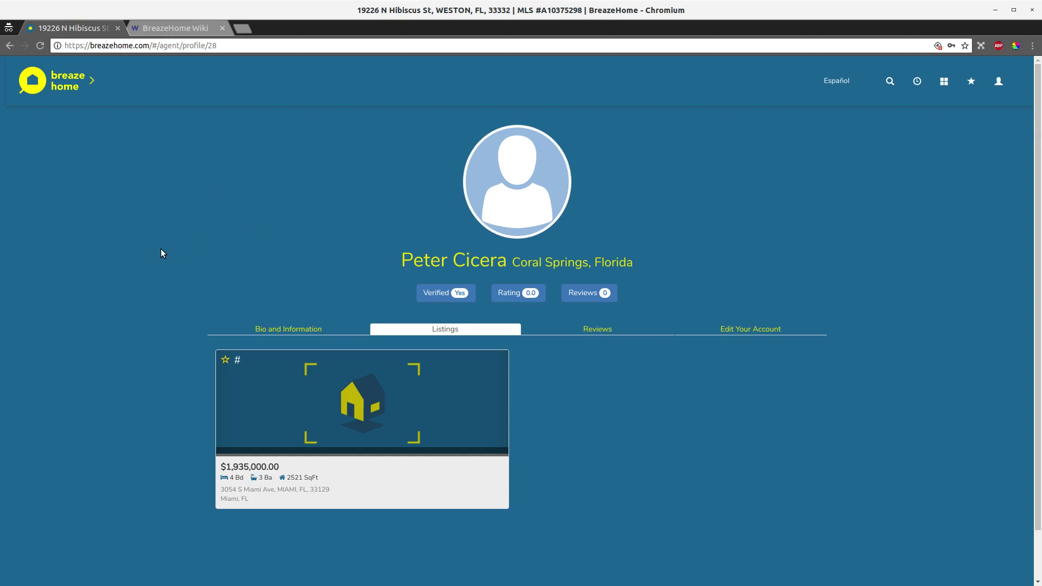
pyautogui.moveTo(166, 251)
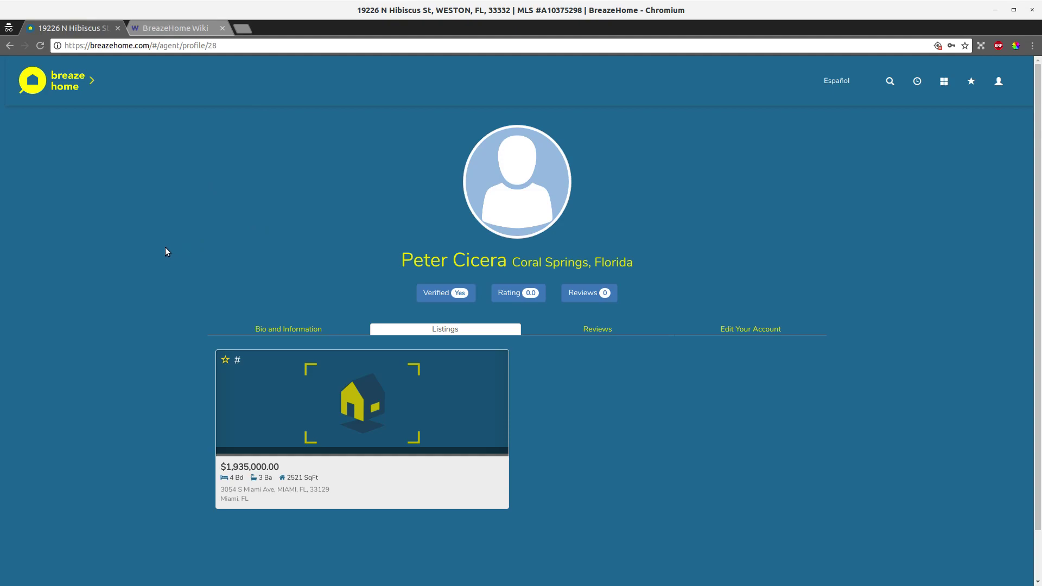
pyautogui.moveTo(186, 298)
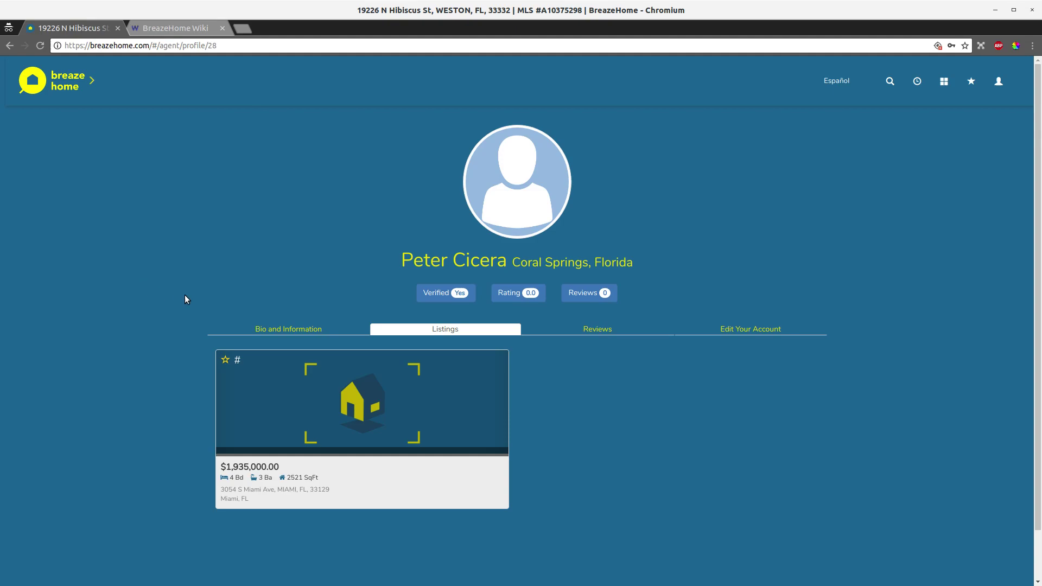
pyautogui.moveTo(47, 430)
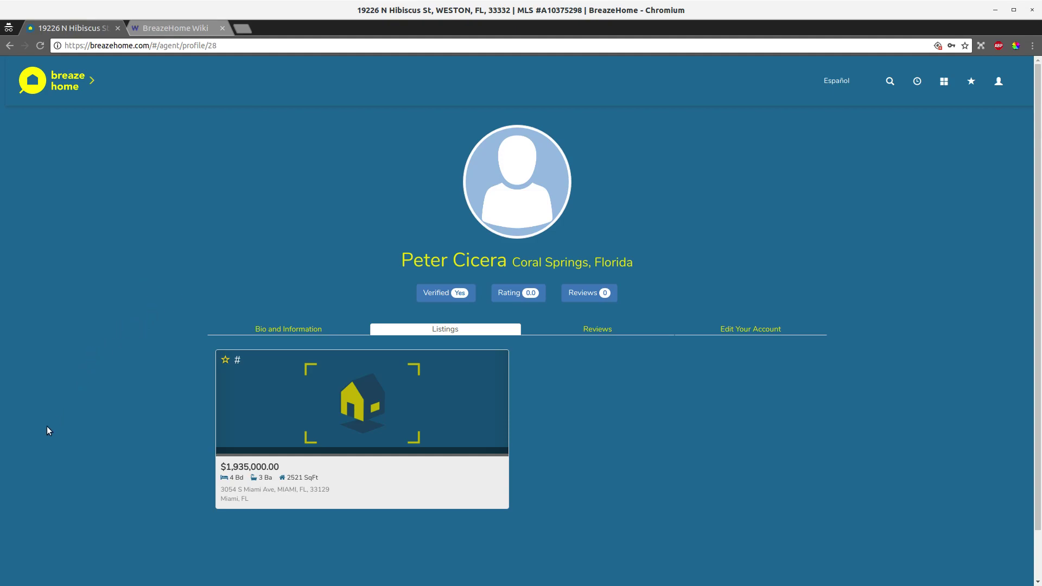